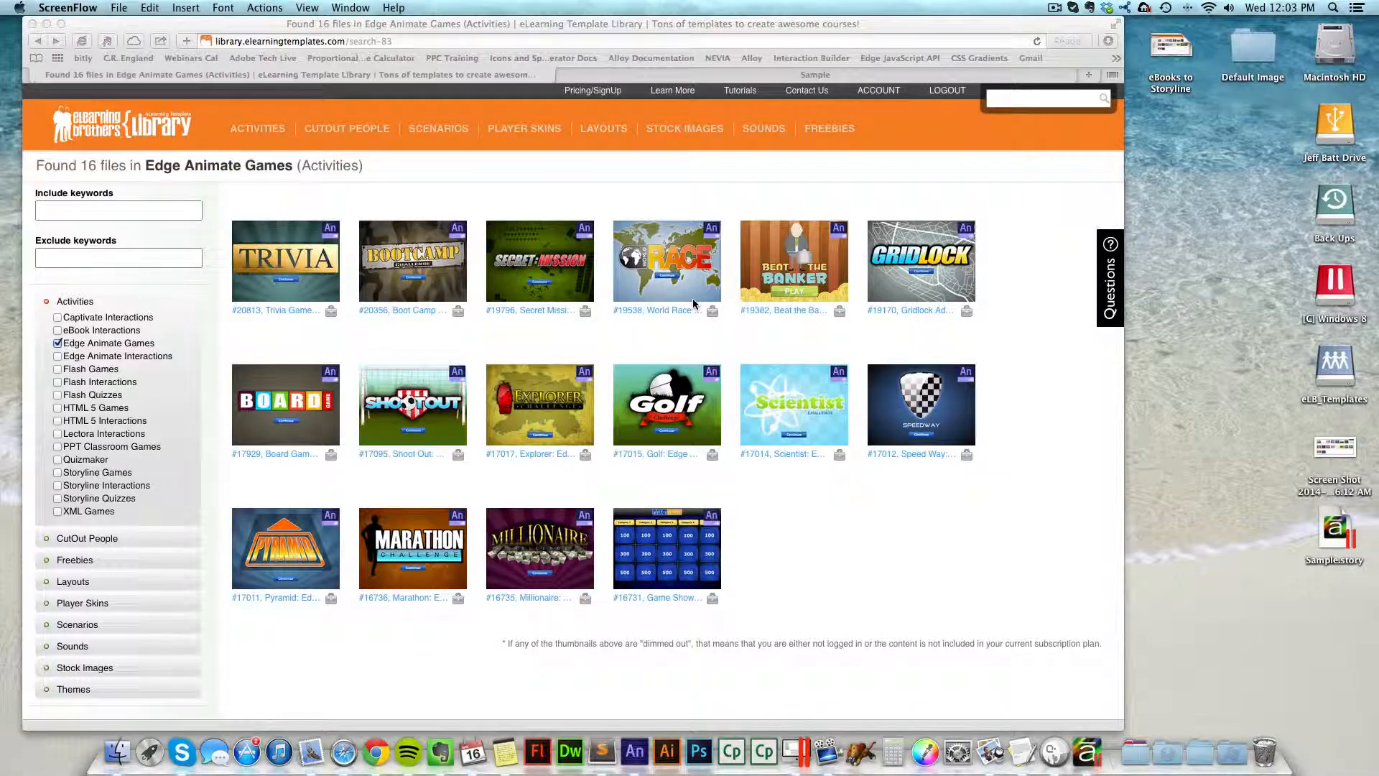
{"action": "mouse_move", "coordinate": [849, 198]}
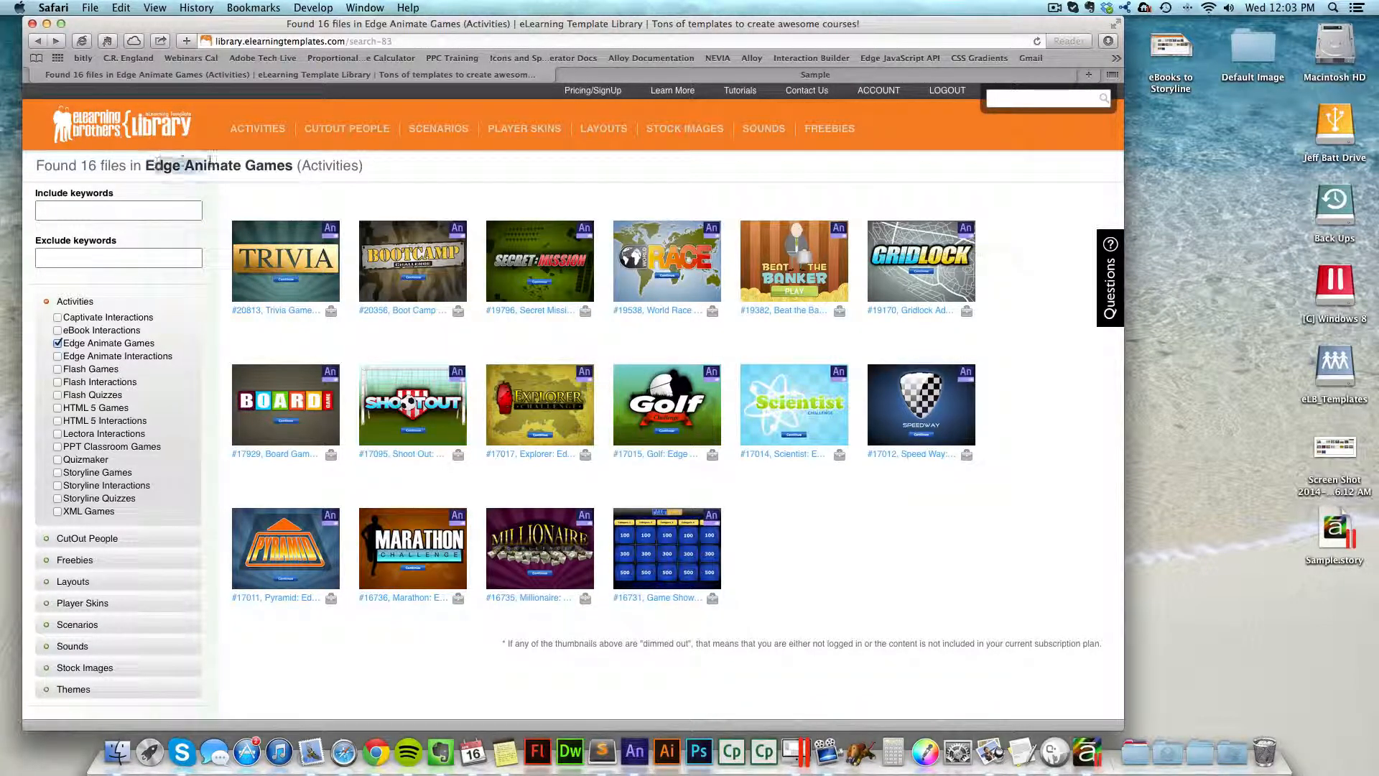
Open the Gridlock game's product page from the Edge Animate Games search results.
{"action": "left_click", "coordinate": [257, 128]}
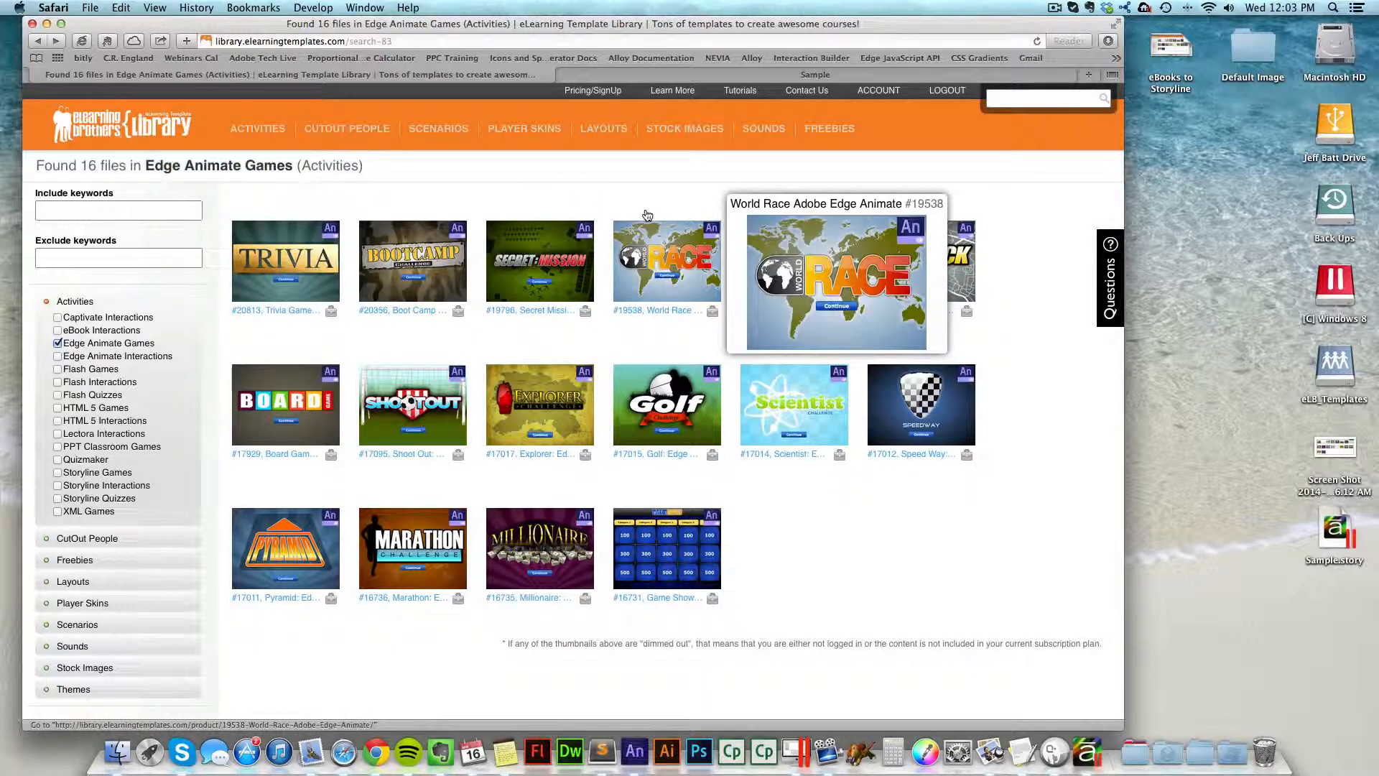
{"action": "mouse_move", "coordinate": [920, 260]}
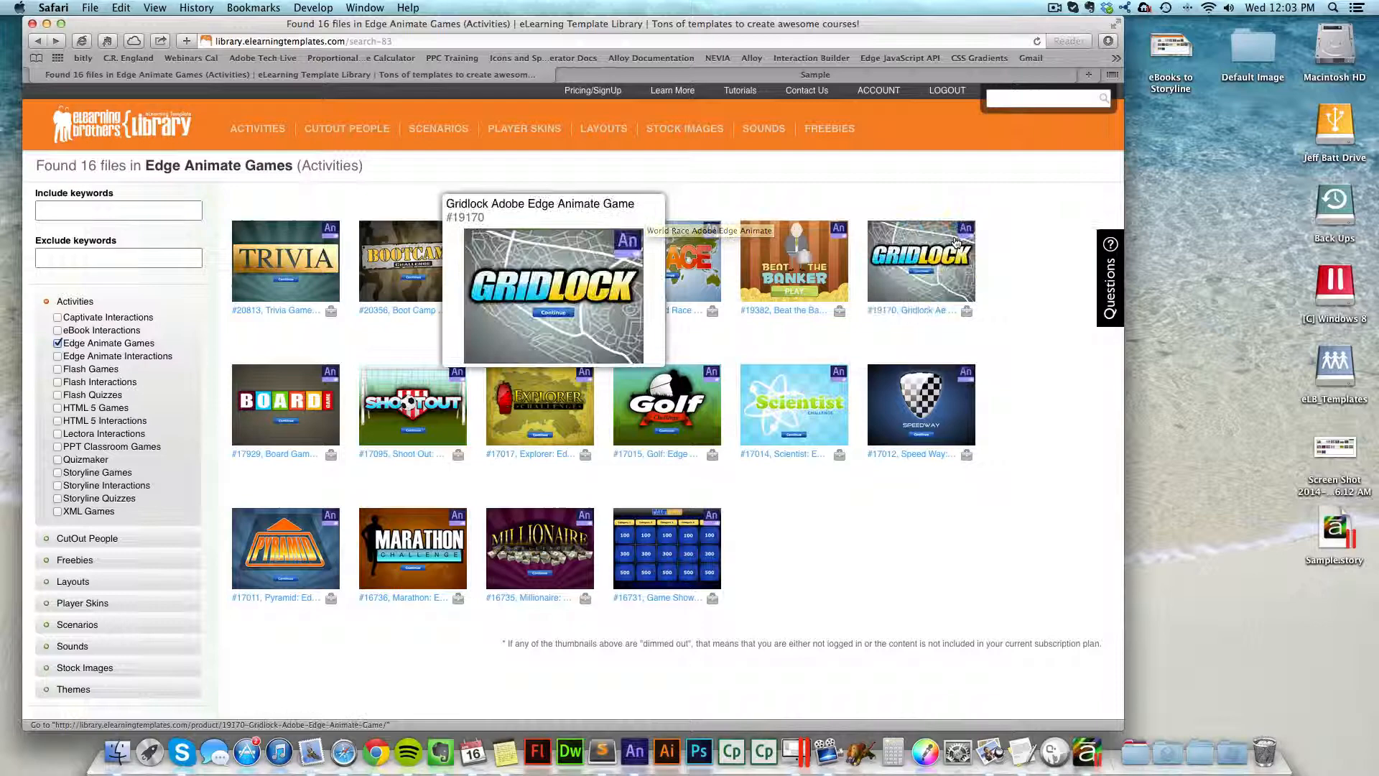
{"action": "left_click", "coordinate": [919, 260]}
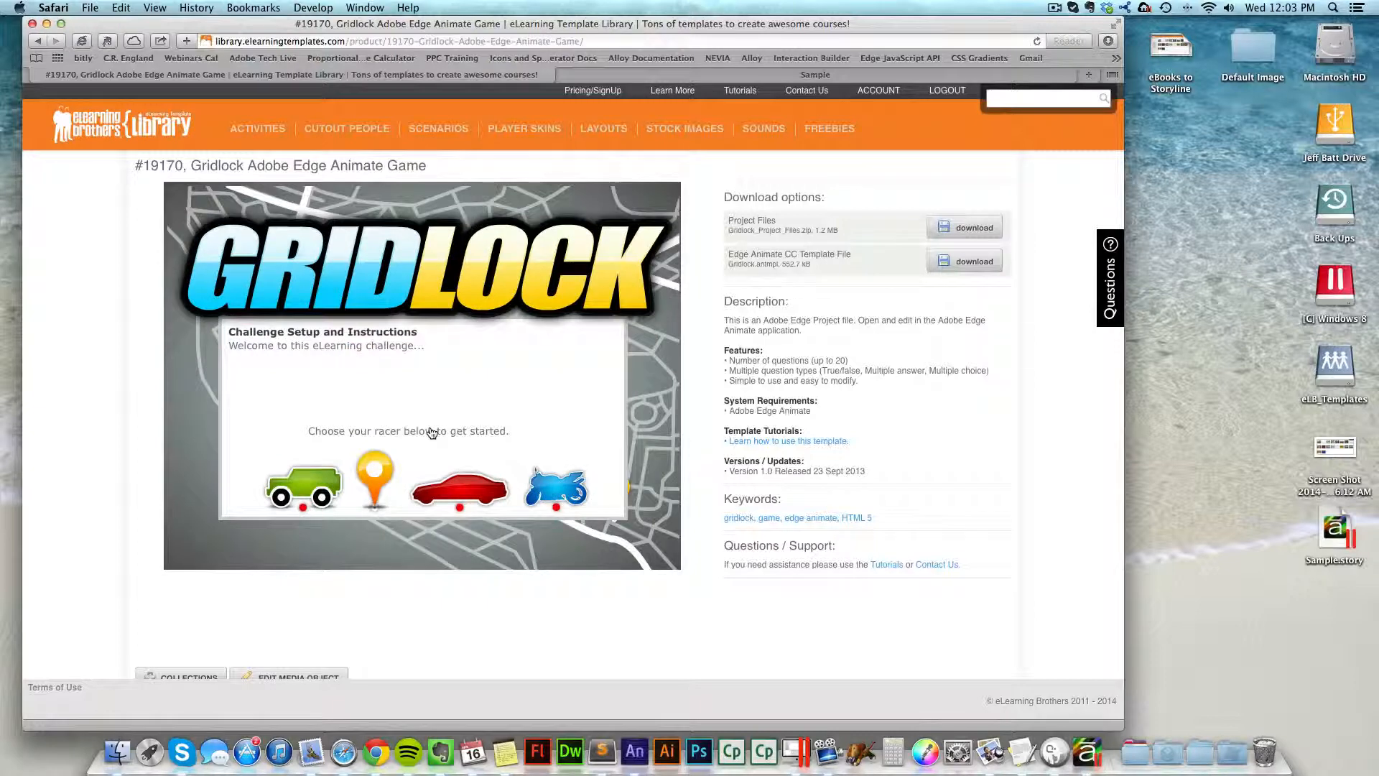
Choose a racer in the preview, download the Gridlock project files, and open the downloaded folder.
{"action": "left_click", "coordinate": [457, 486]}
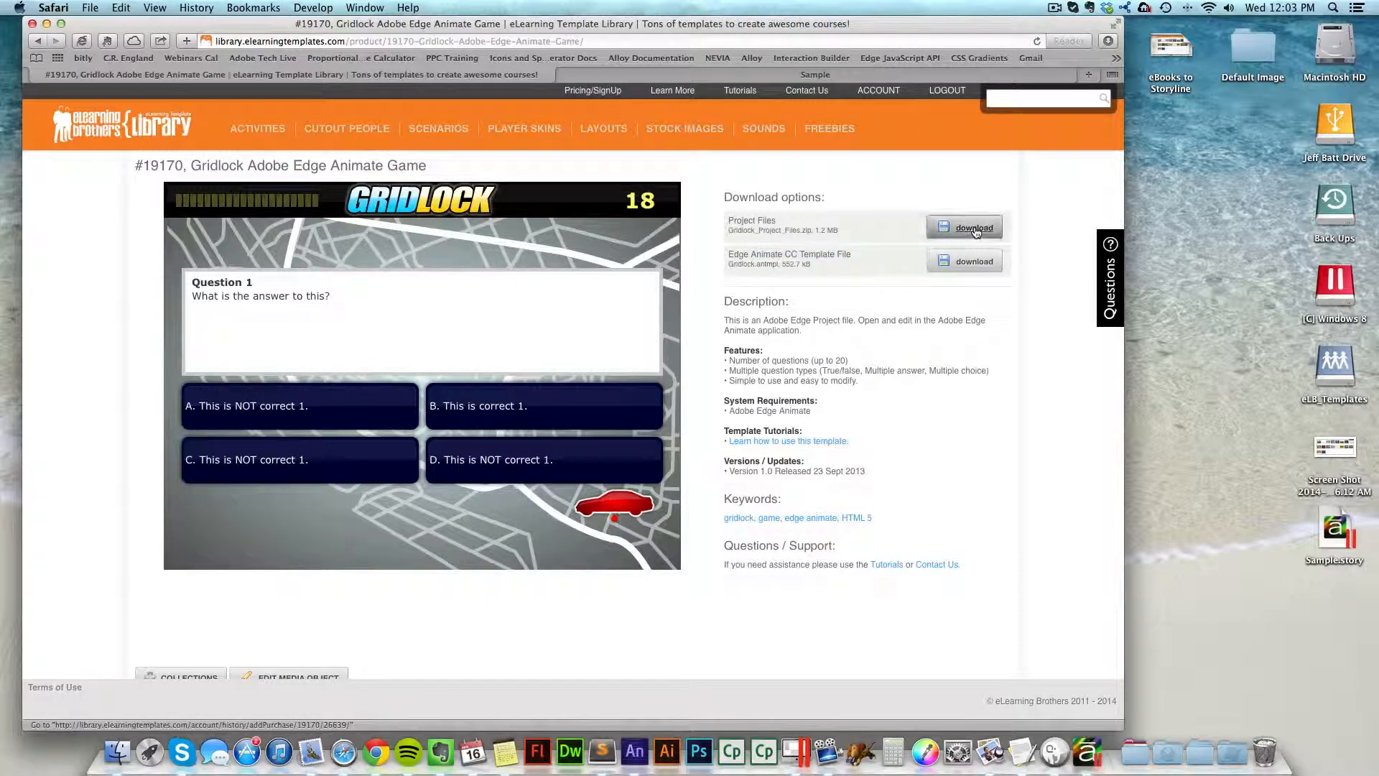
{"action": "left_click", "coordinate": [974, 227]}
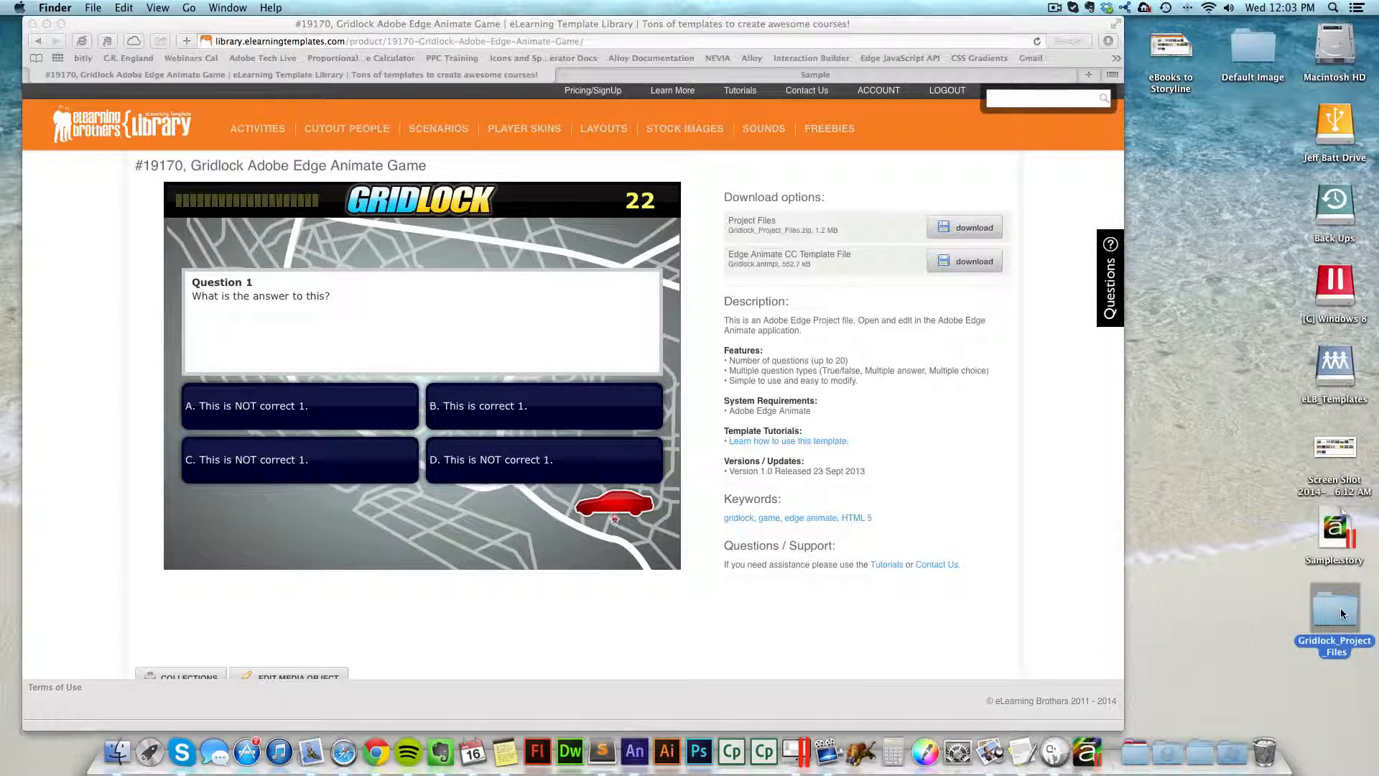
{"action": "double_click", "coordinate": [1333, 613]}
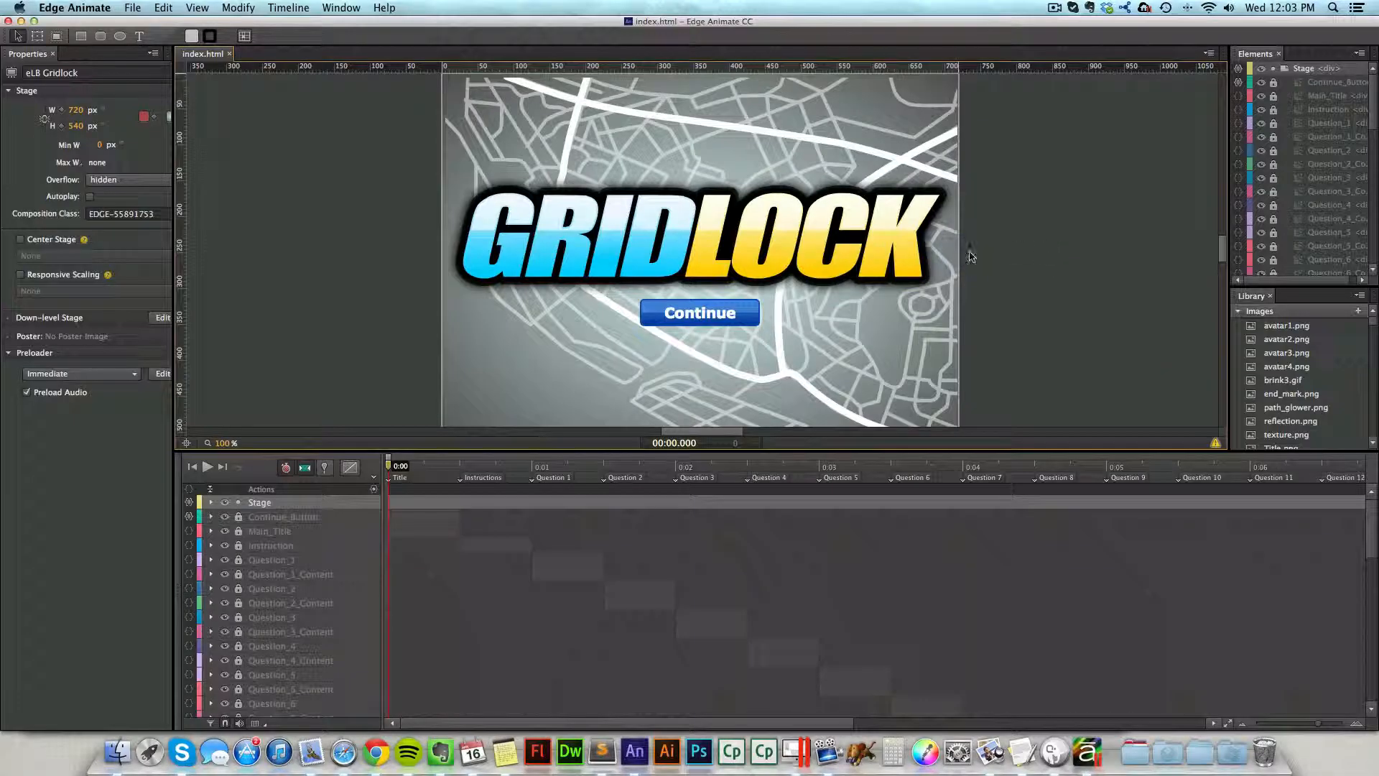
{"action": "mouse_move", "coordinate": [378, 246]}
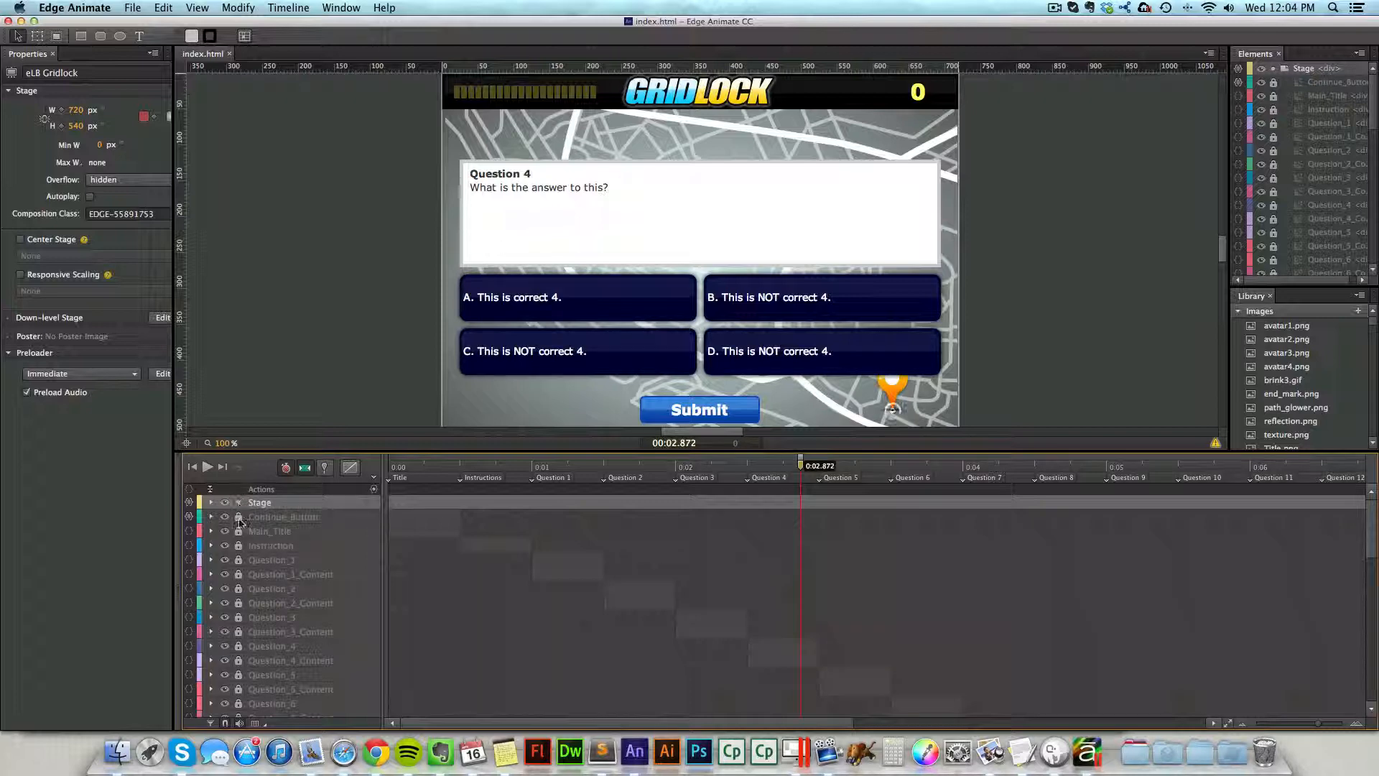
{"action": "mouse_move", "coordinate": [263, 545]}
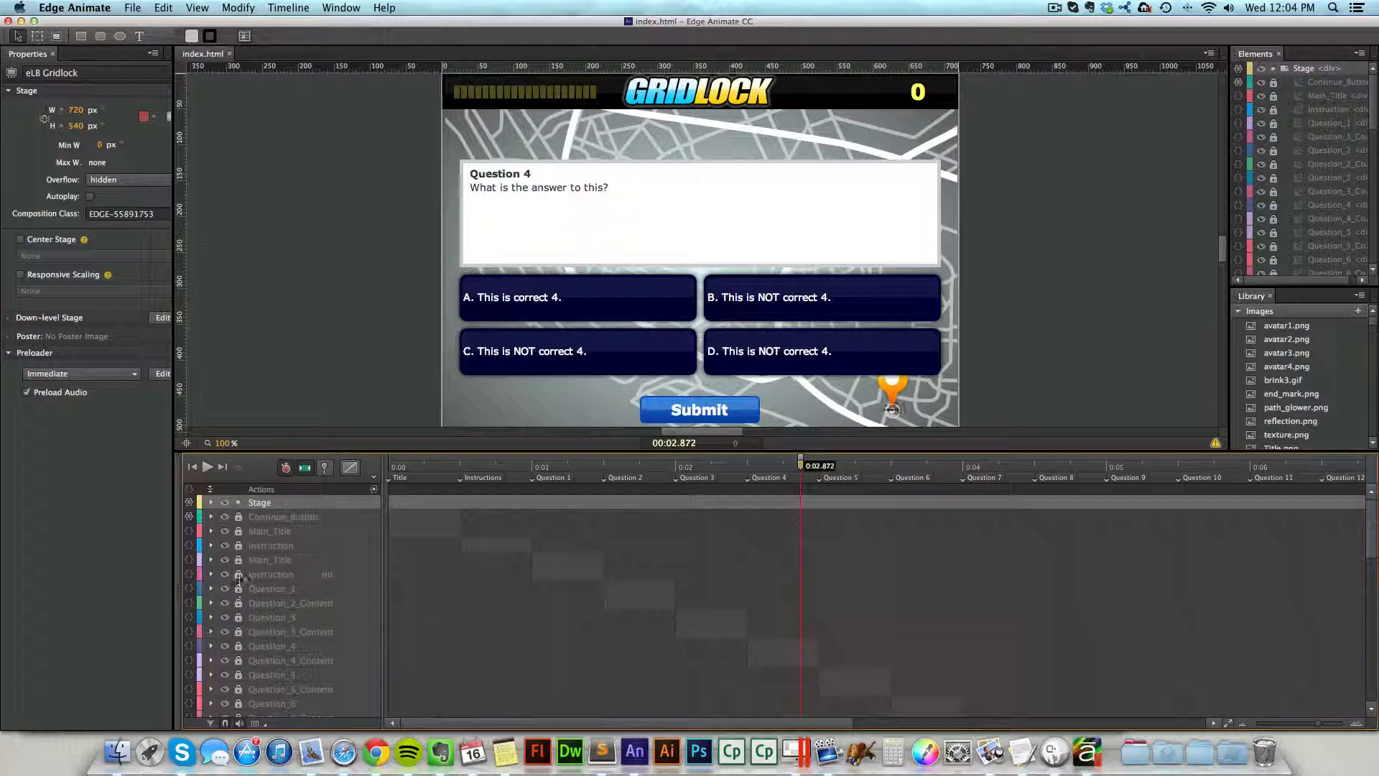
Append 'ahdlkasj' to Question 1's question text inside the Question_01 symbol.
{"action": "left_click", "coordinate": [271, 559]}
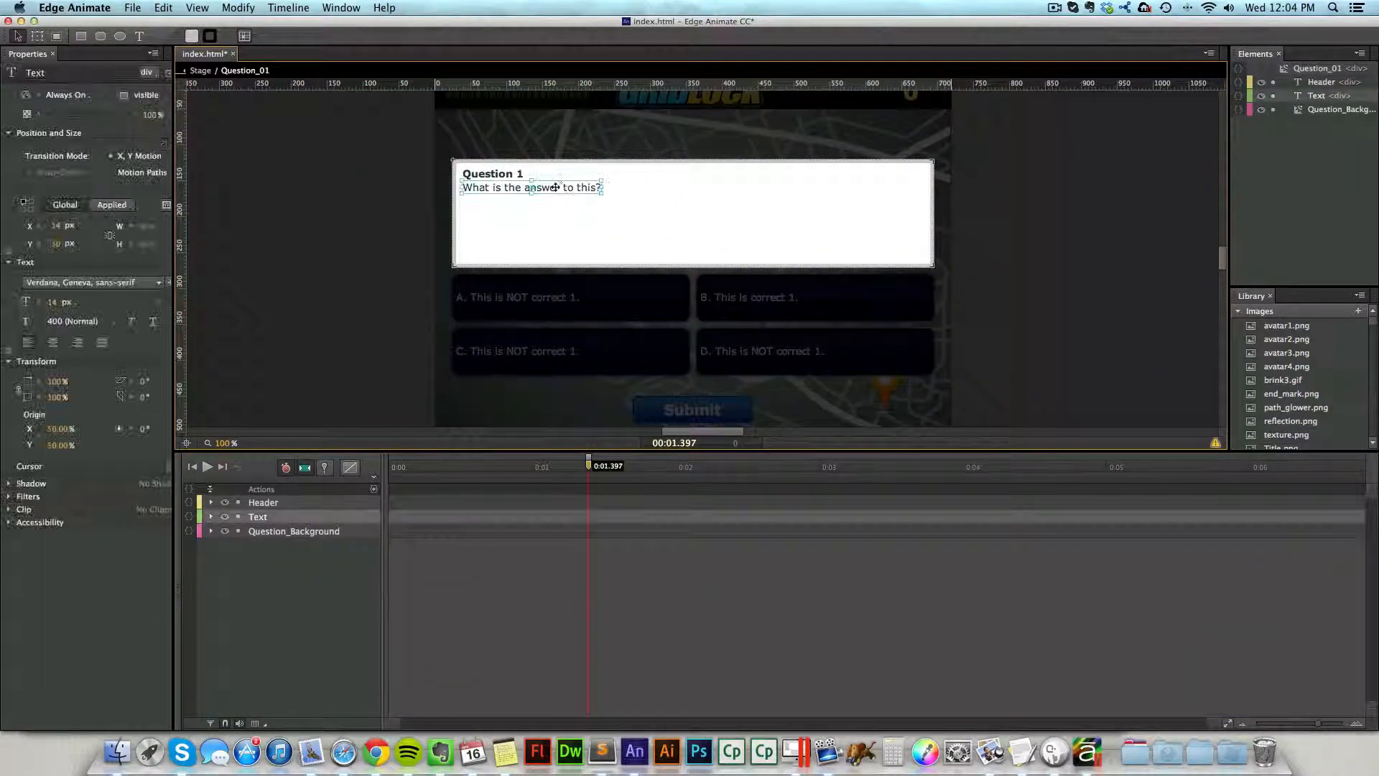
{"action": "double_click", "coordinate": [531, 187]}
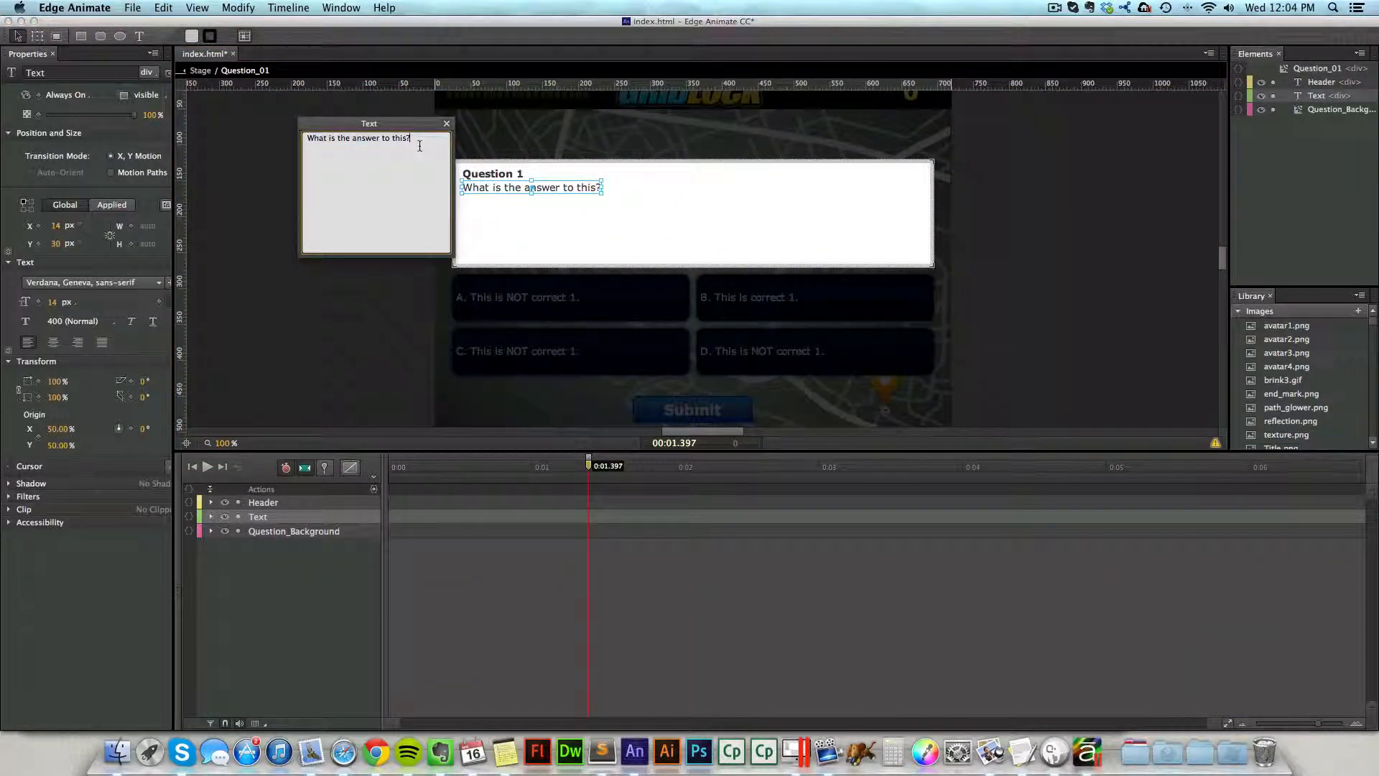
{"action": "type", "text": "ahdlkasj"}
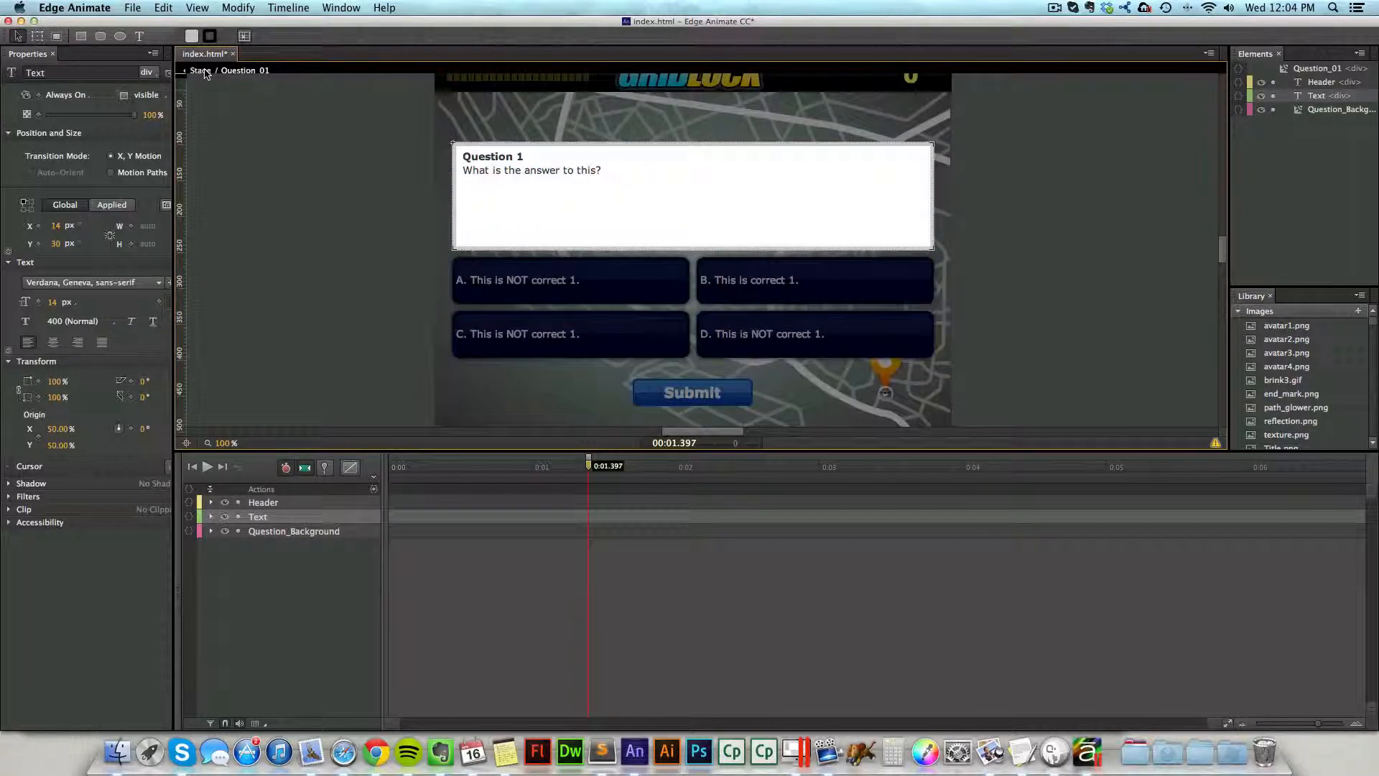
{"action": "type", "text": "ahdlkasj"}
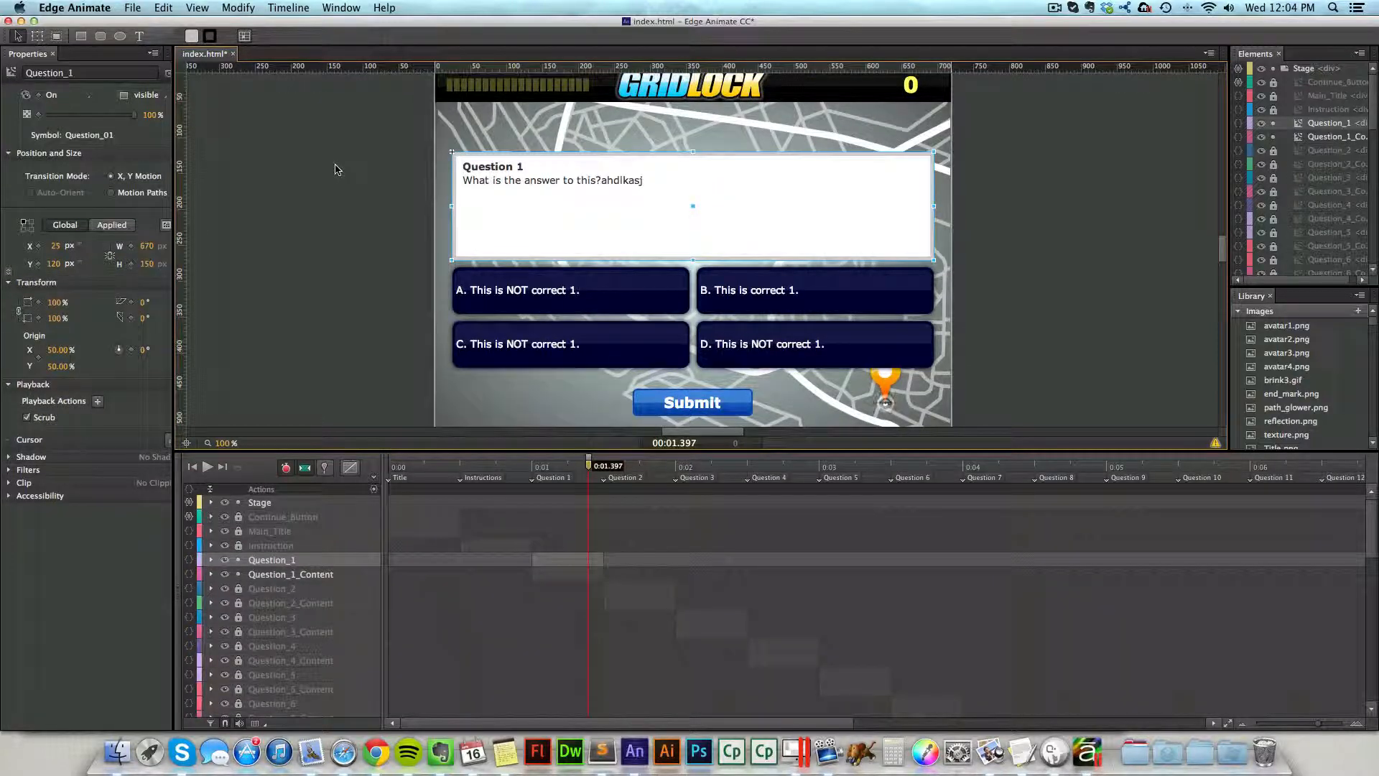
{"action": "left_click", "coordinate": [133, 7]}
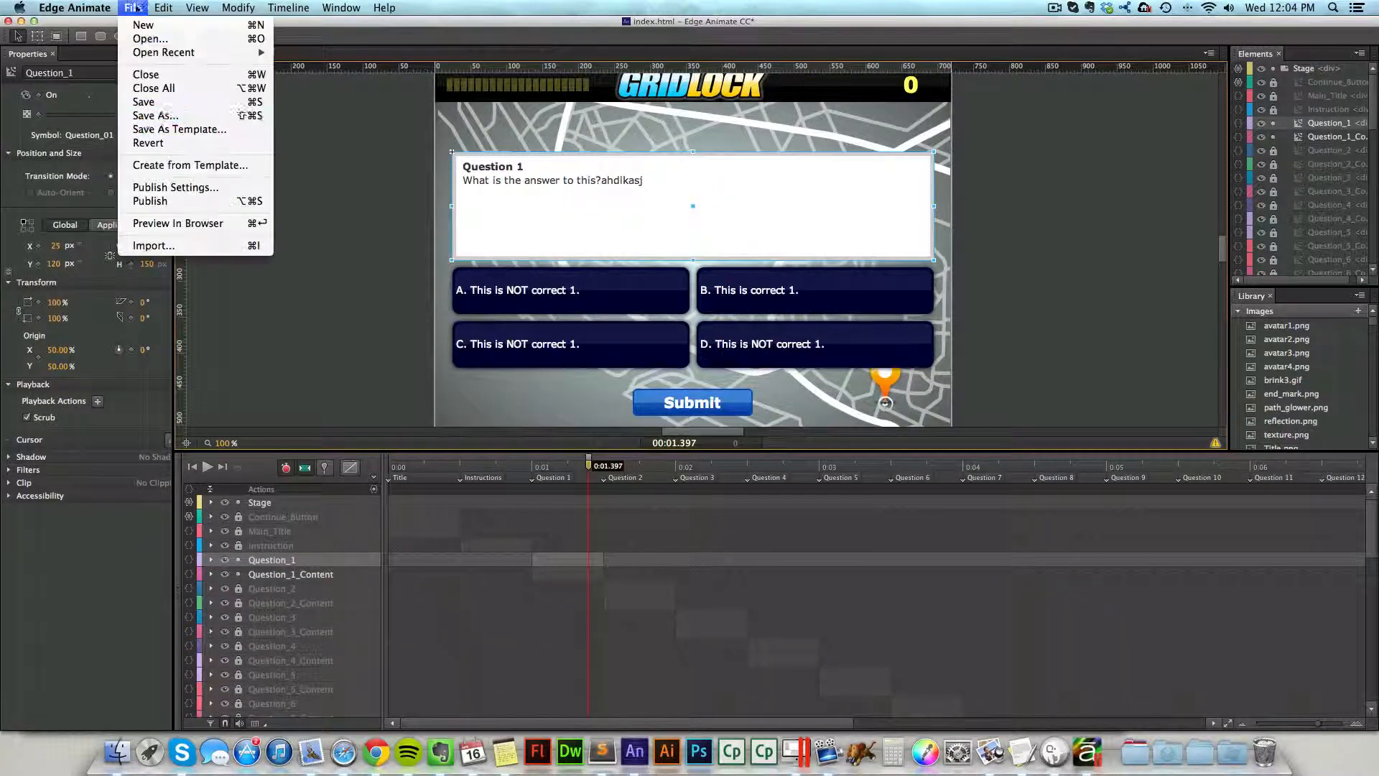
{"action": "mouse_move", "coordinate": [148, 201]}
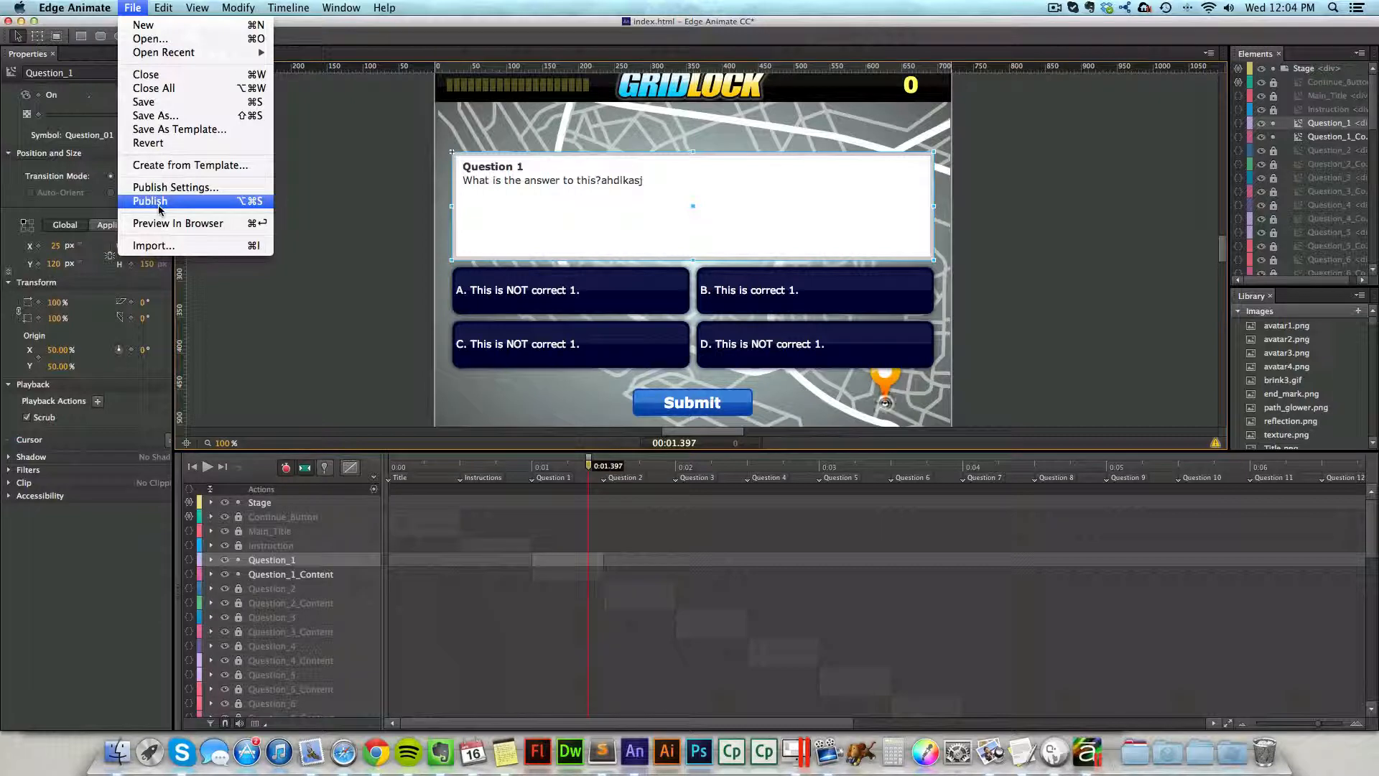
{"action": "mouse_move", "coordinate": [174, 186]}
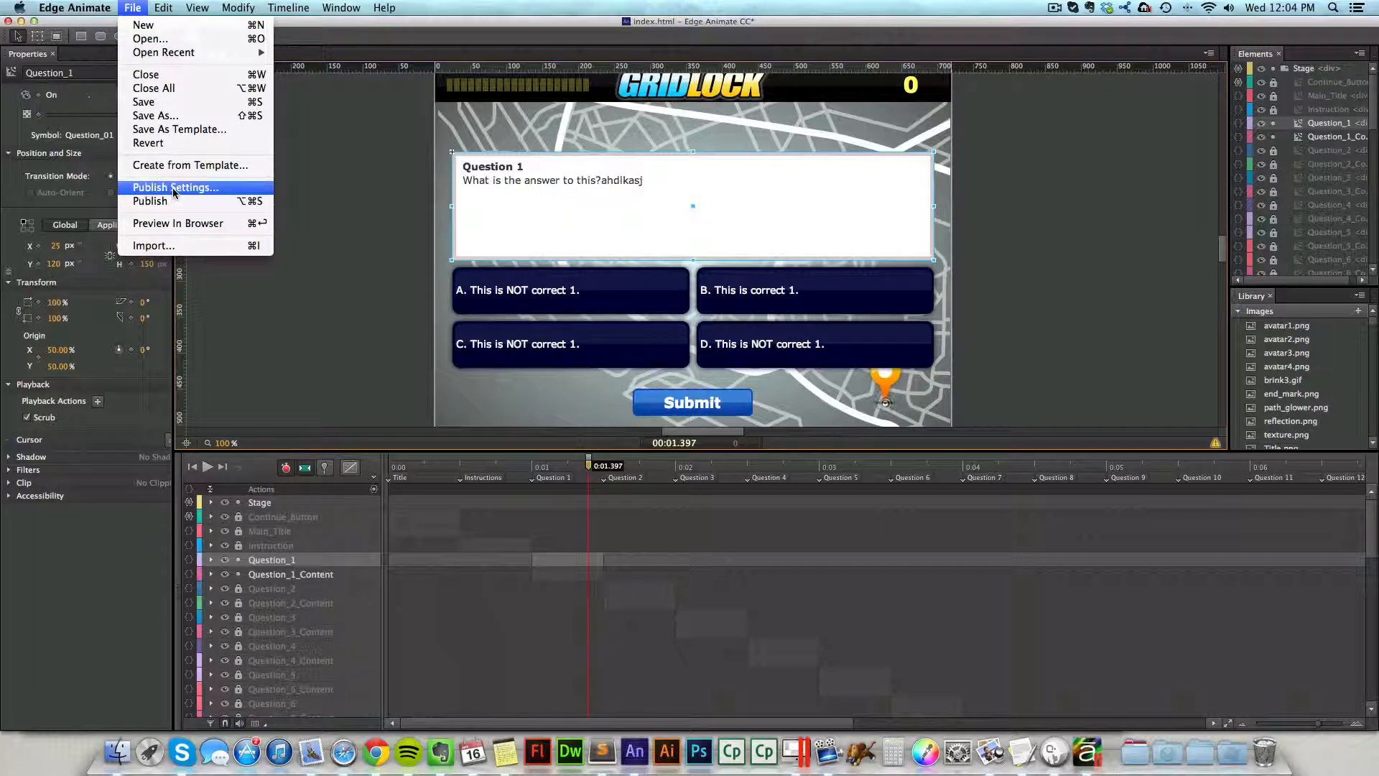
{"action": "left_click", "coordinate": [176, 186]}
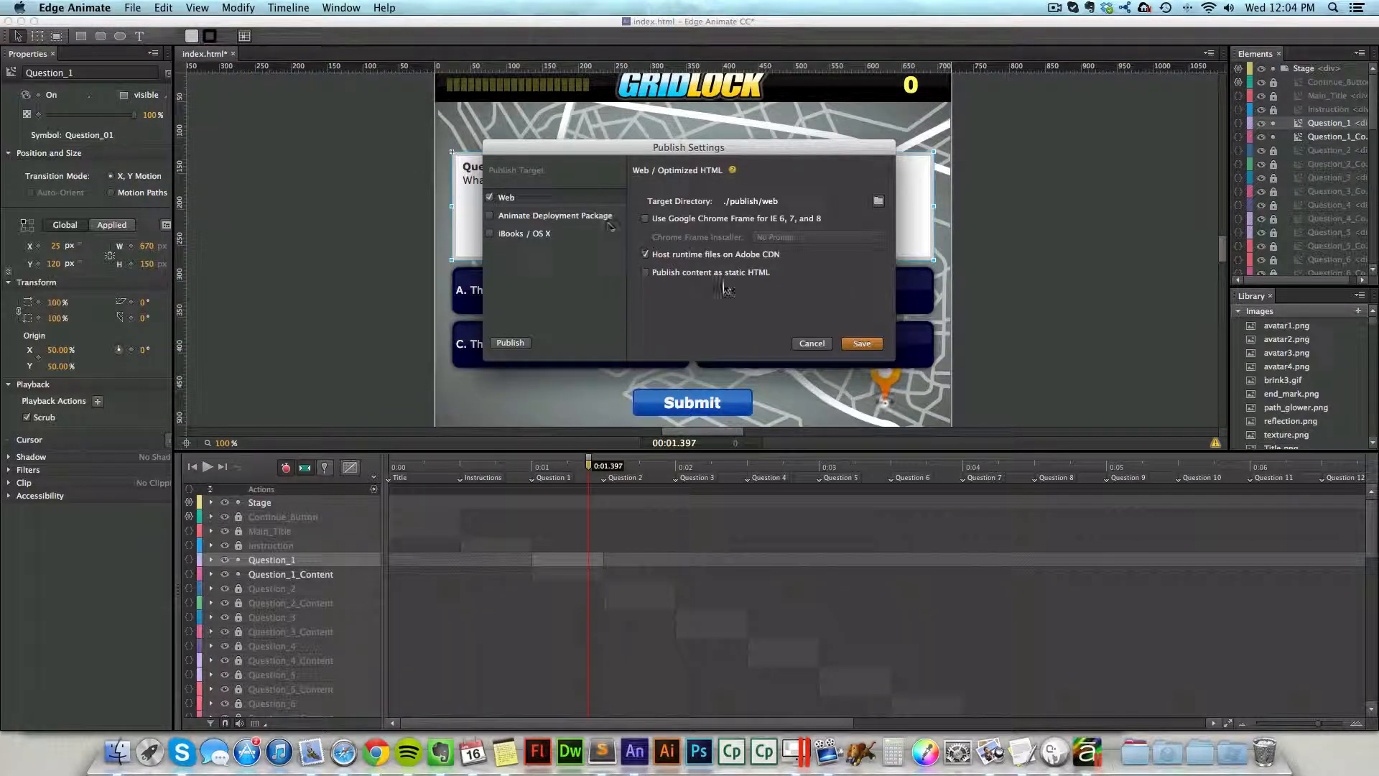
{"action": "left_click", "coordinate": [810, 344]}
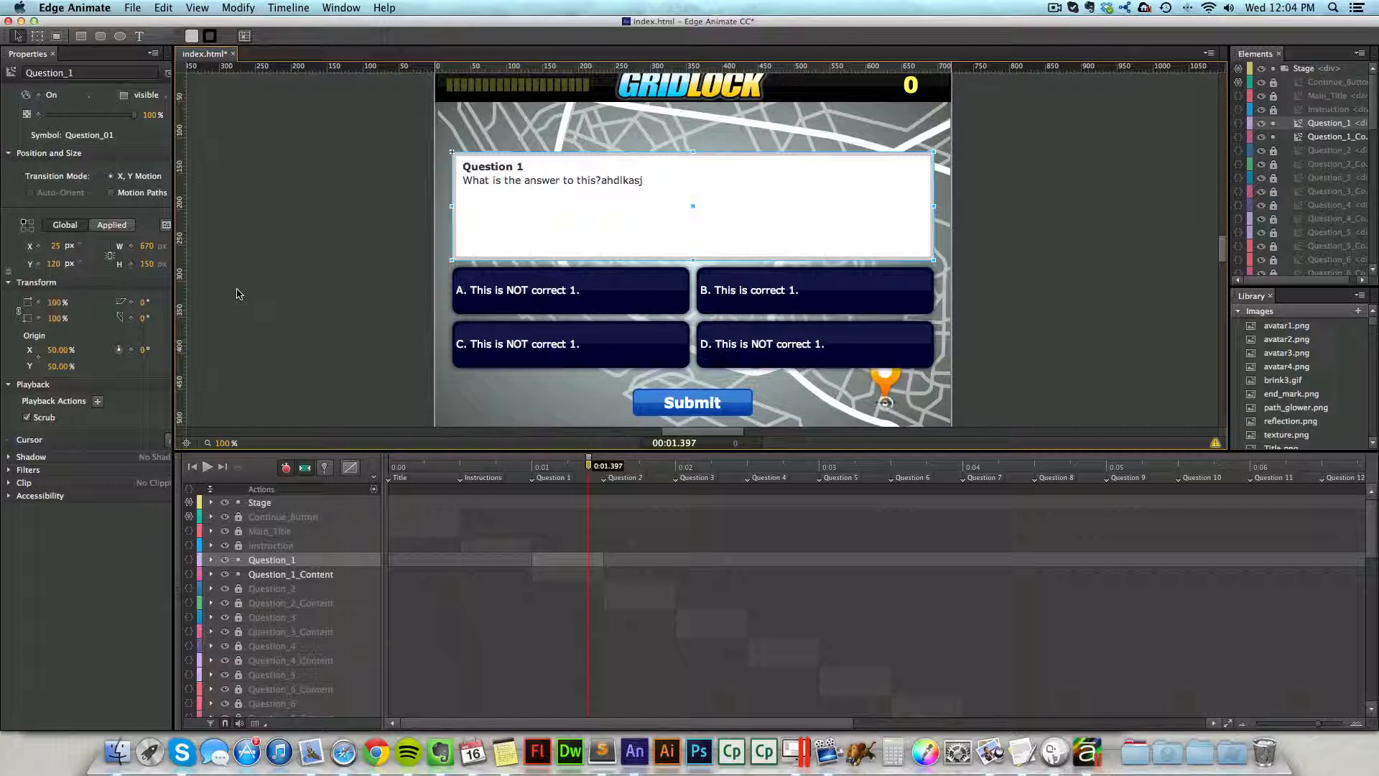
{"action": "mouse_move", "coordinate": [234, 267]}
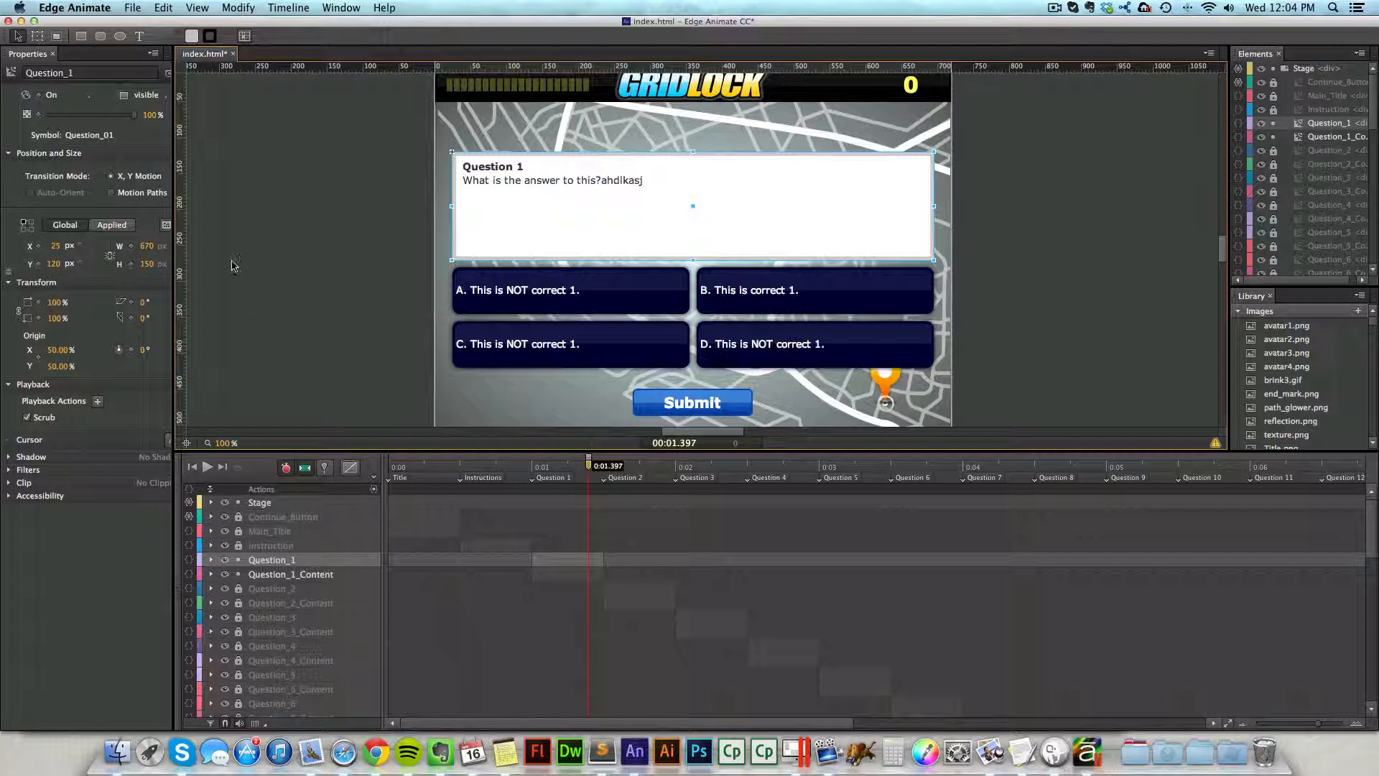
{"action": "mouse_move", "coordinate": [240, 201]}
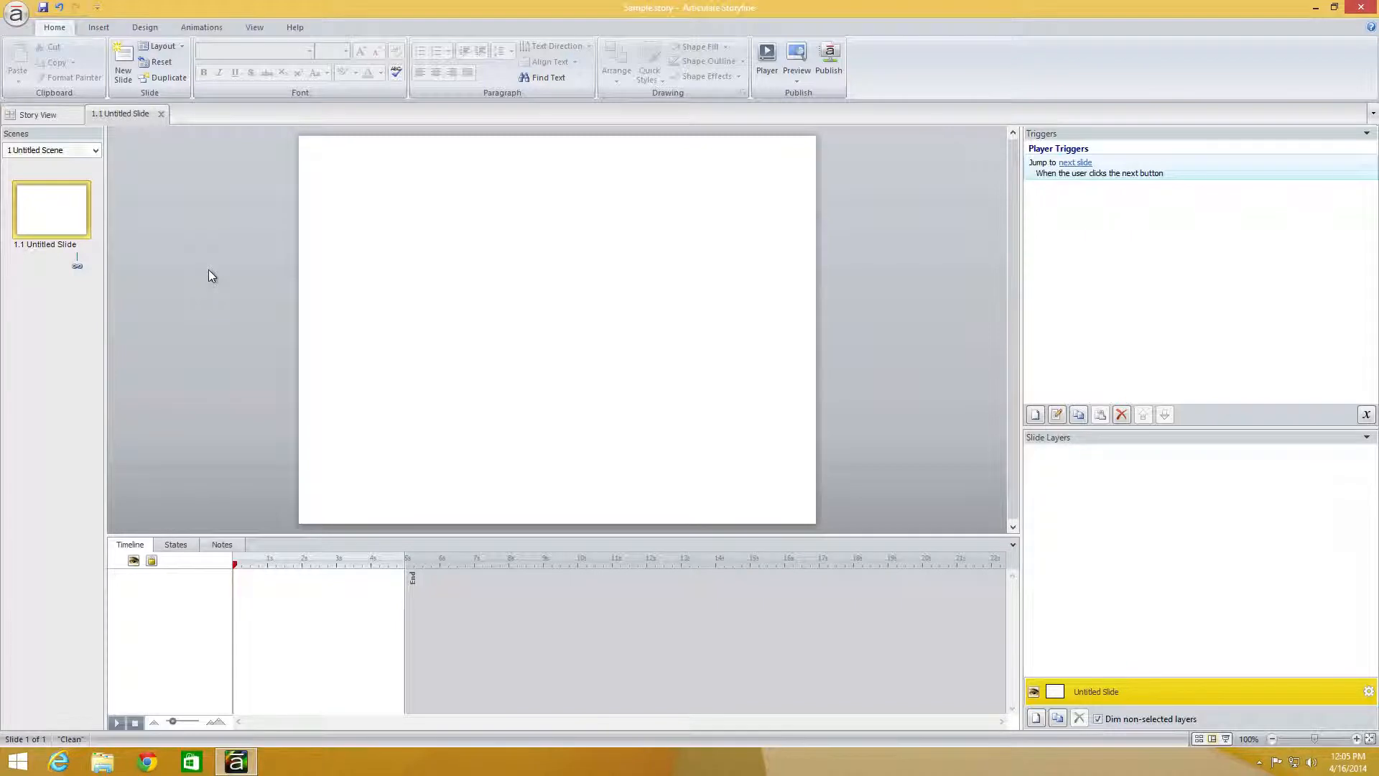
{"action": "mouse_move", "coordinate": [204, 182]}
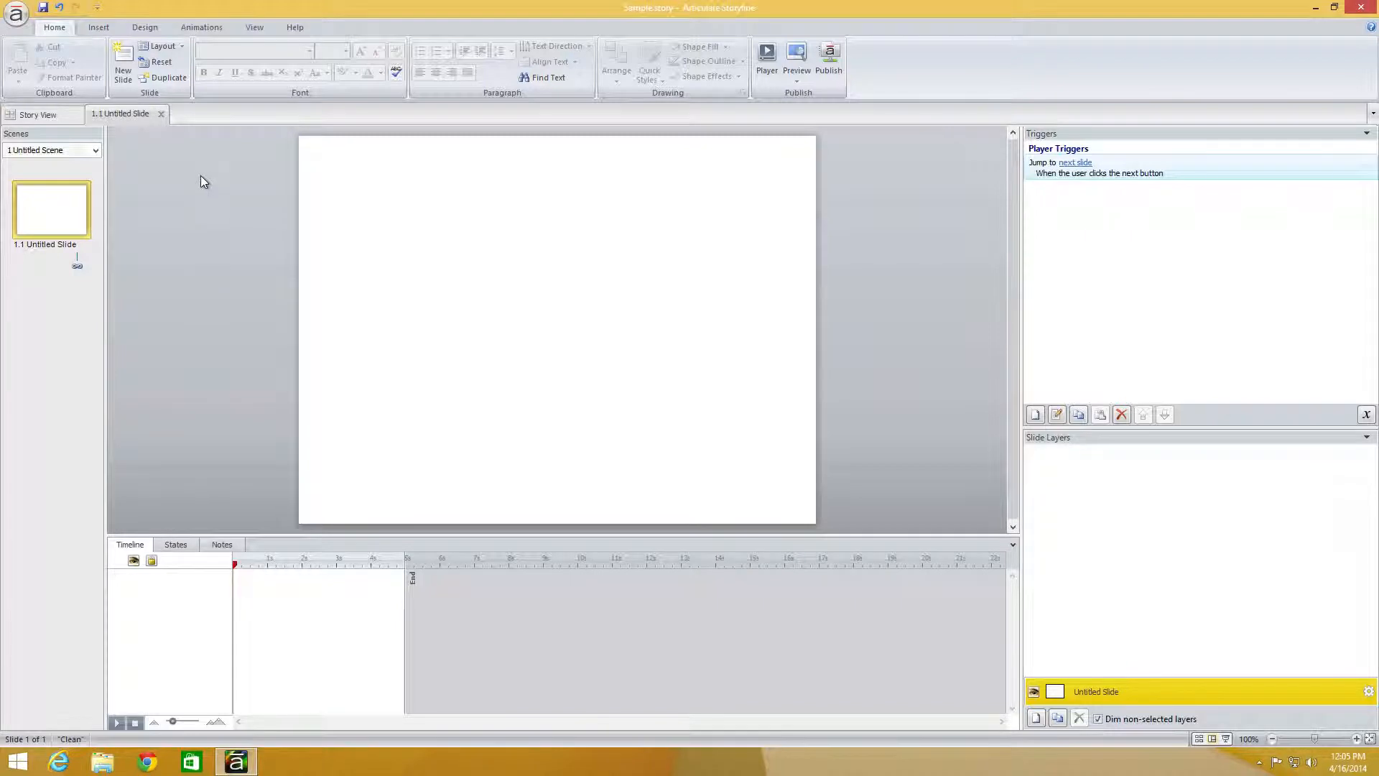
{"action": "mouse_move", "coordinate": [178, 170]}
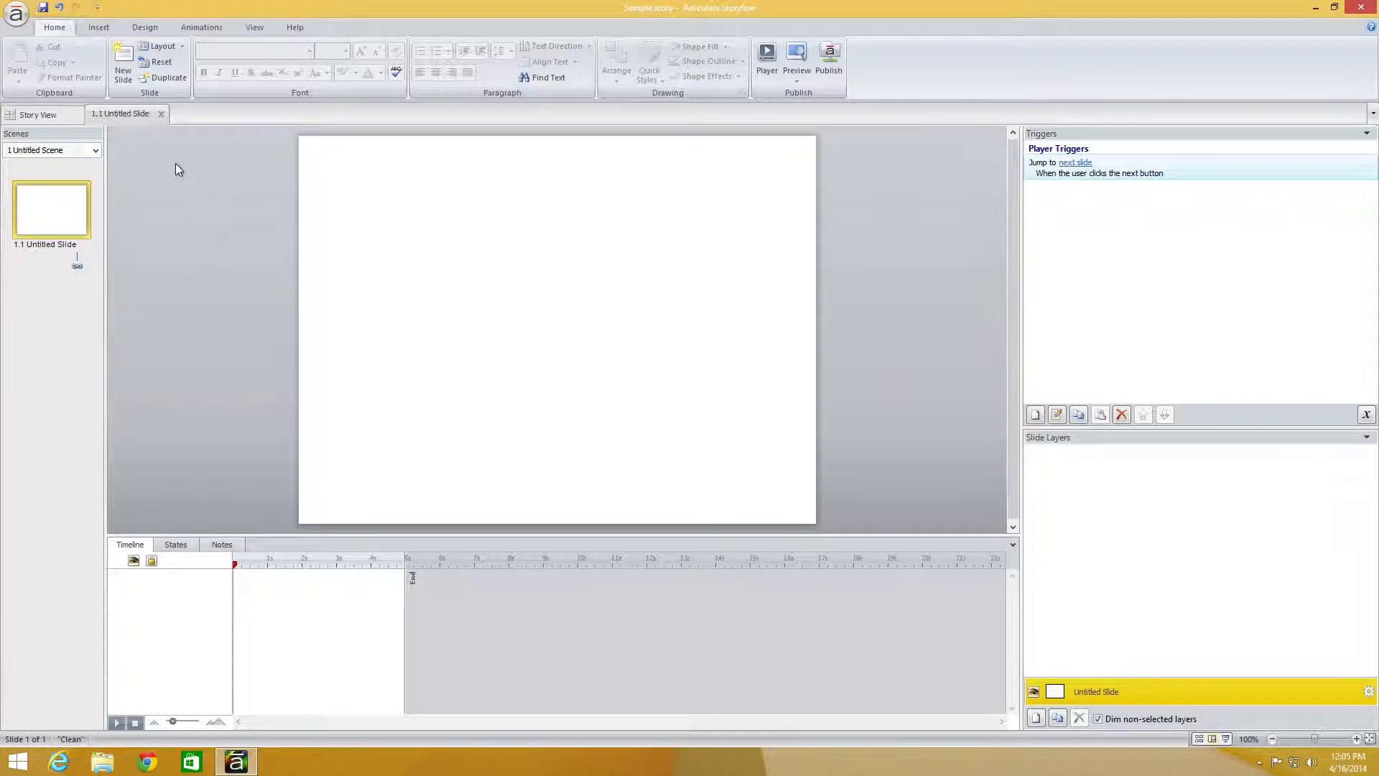
Start inserting a Web Object from the Insert ribbon onto the blank slide.
{"action": "left_click", "coordinate": [98, 28]}
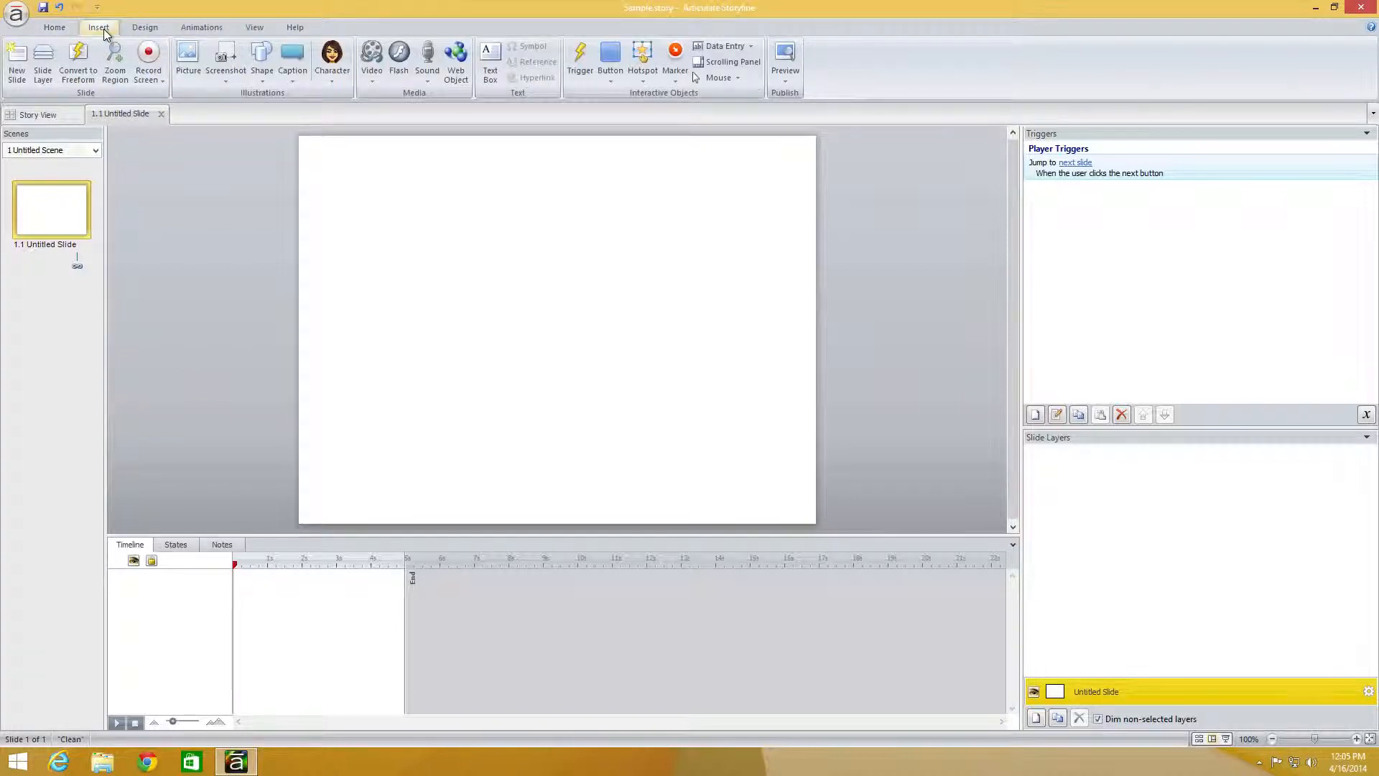
{"action": "left_click", "coordinate": [455, 62]}
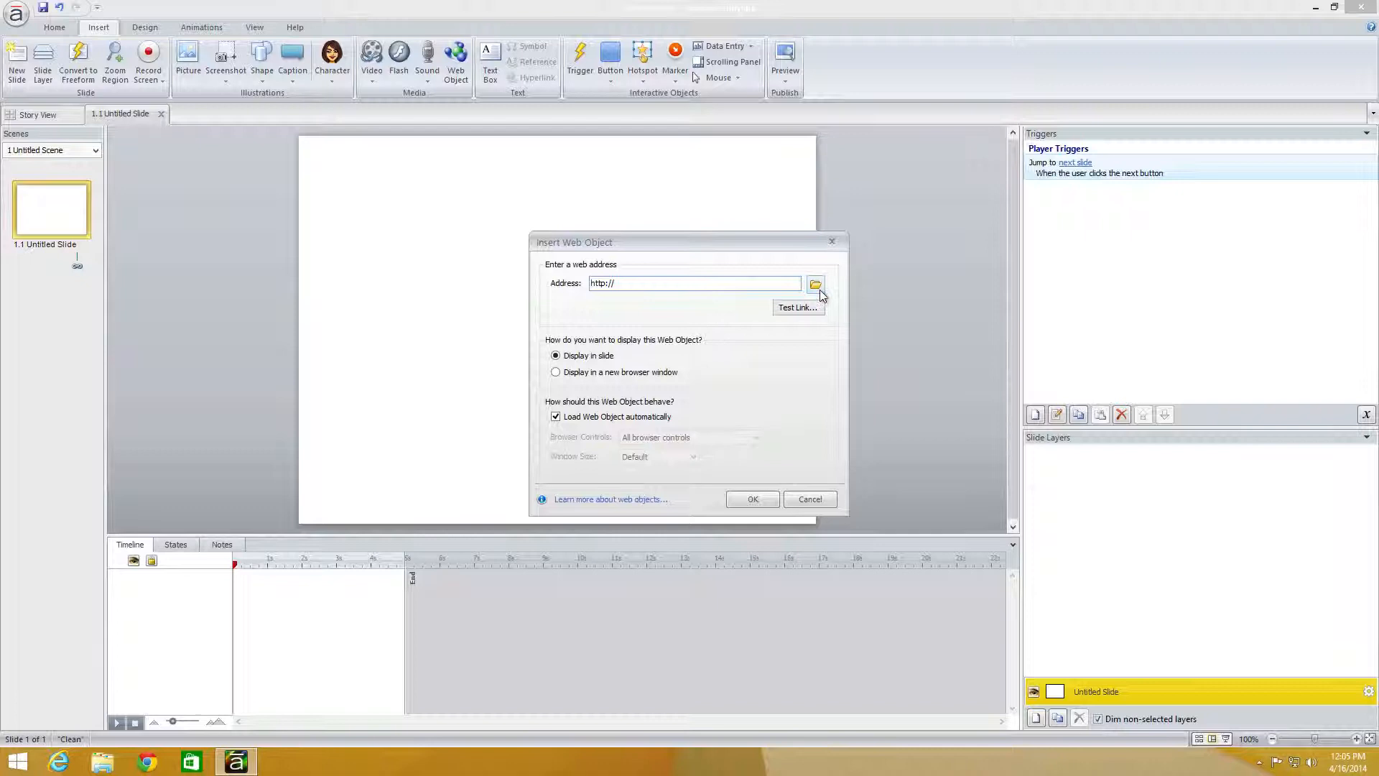
{"action": "mouse_move", "coordinate": [563, 287]}
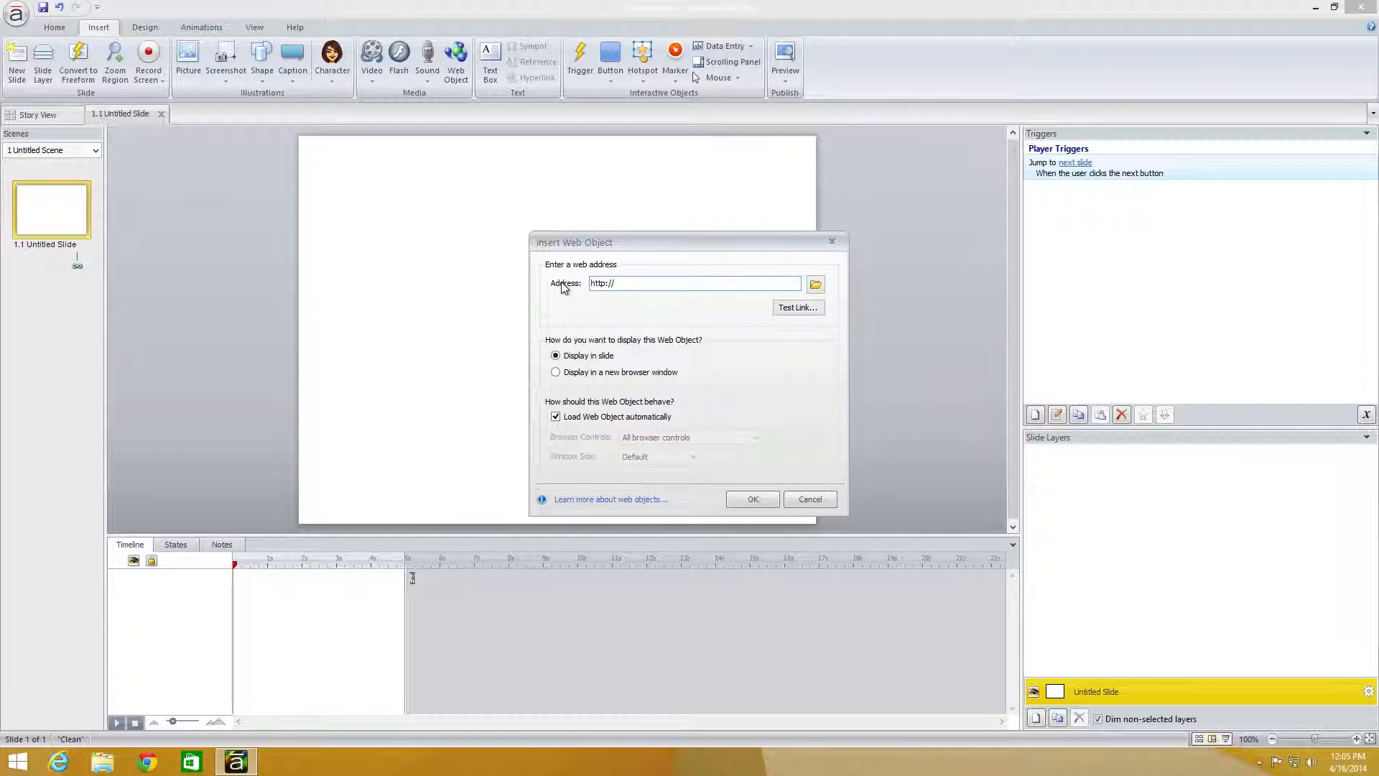
{"action": "mouse_move", "coordinate": [813, 285]}
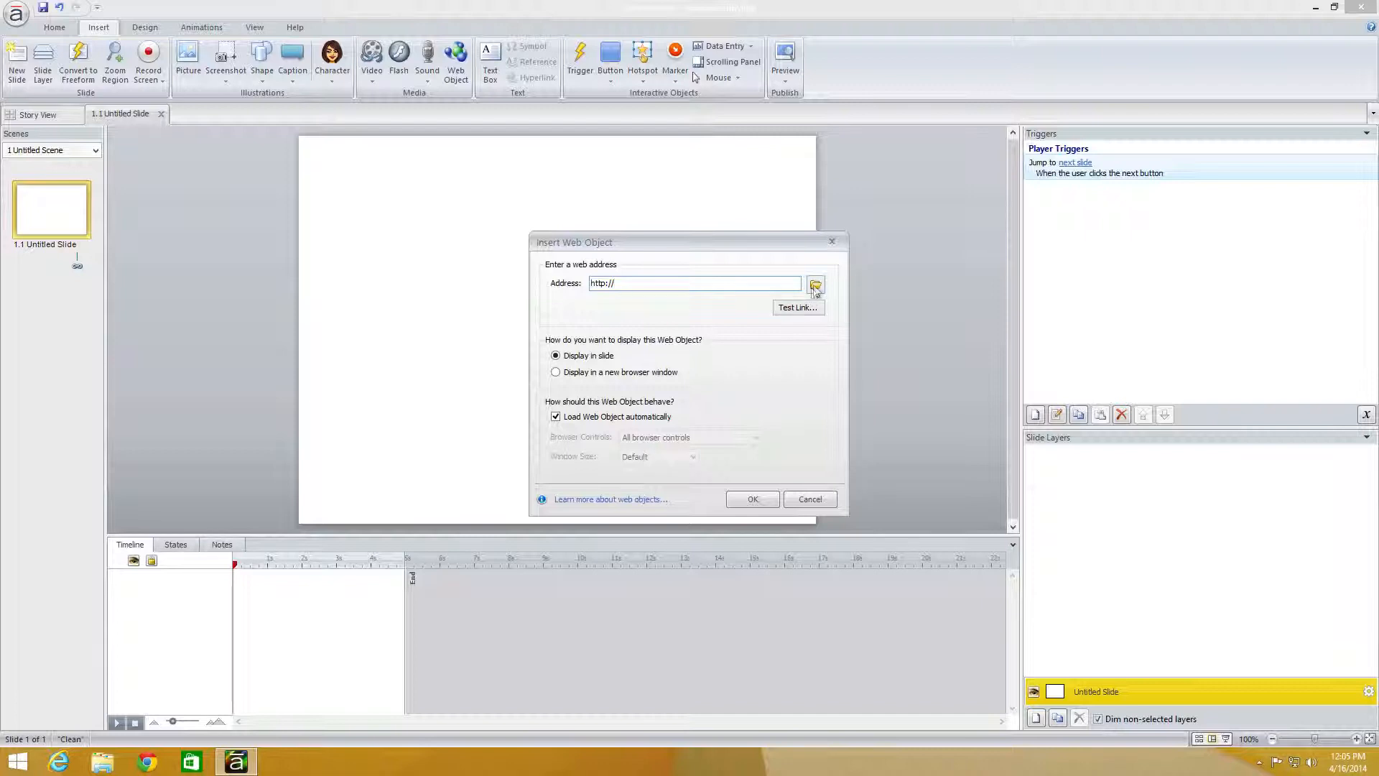
Point the web object at Desktop > Gridlock_Project_Files > publish > web and insert it on the slide.
{"action": "left_click", "coordinate": [813, 284]}
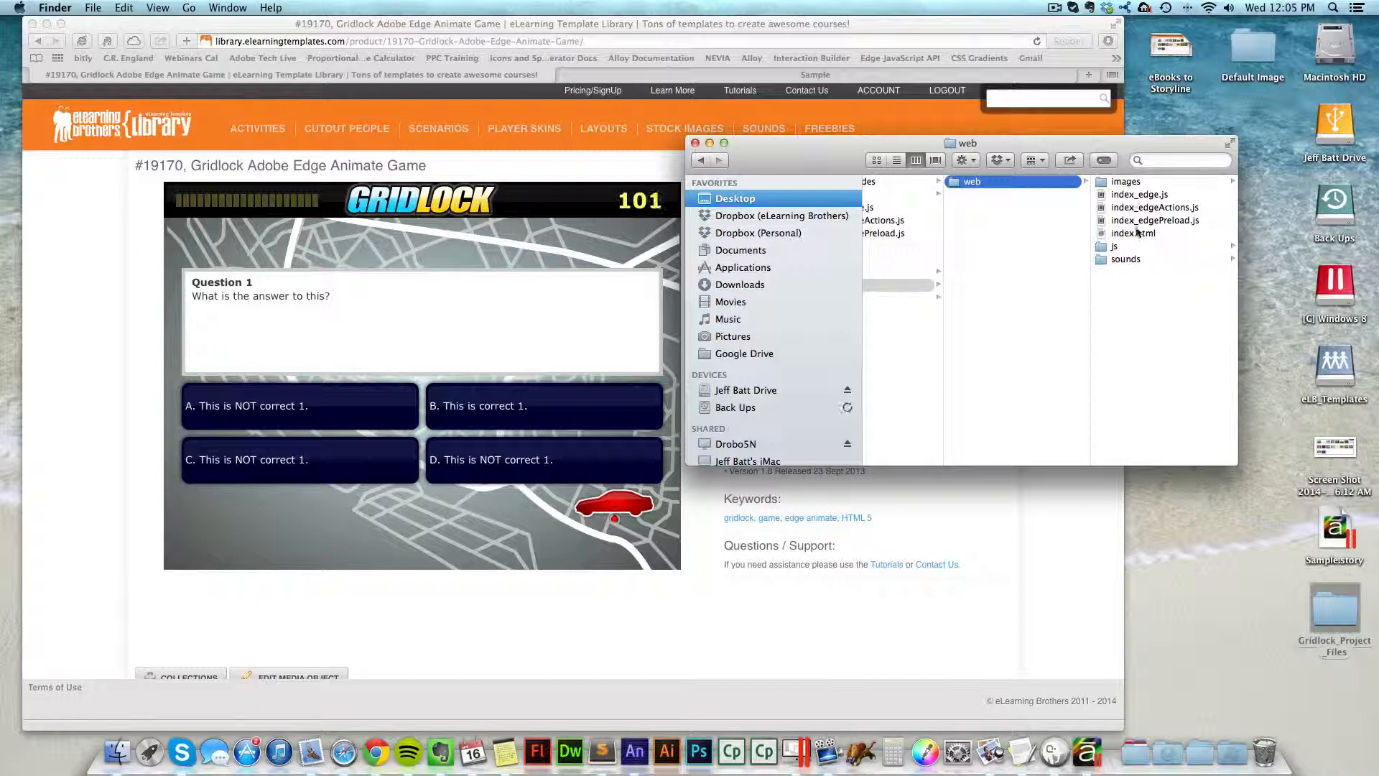
{"action": "left_click", "coordinate": [1135, 232]}
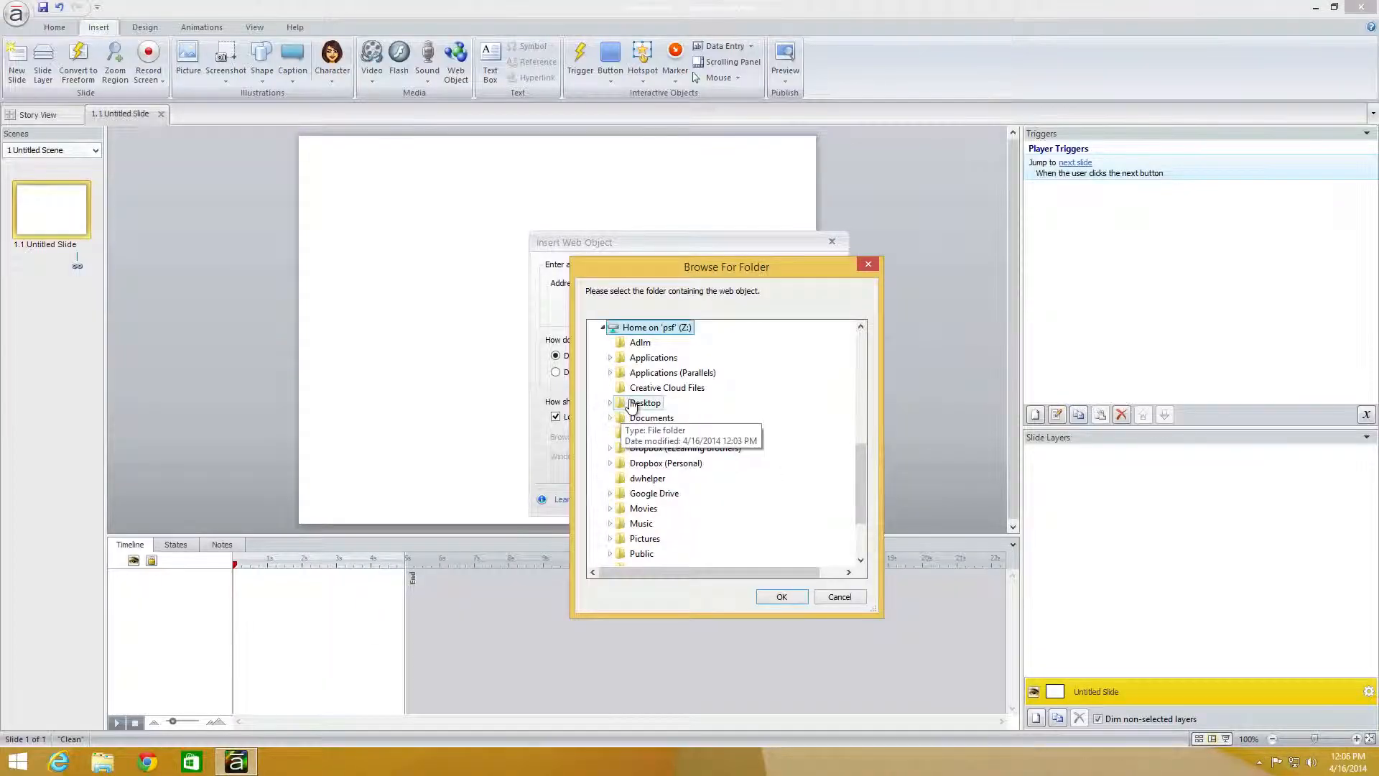
{"action": "left_click", "coordinate": [610, 402]}
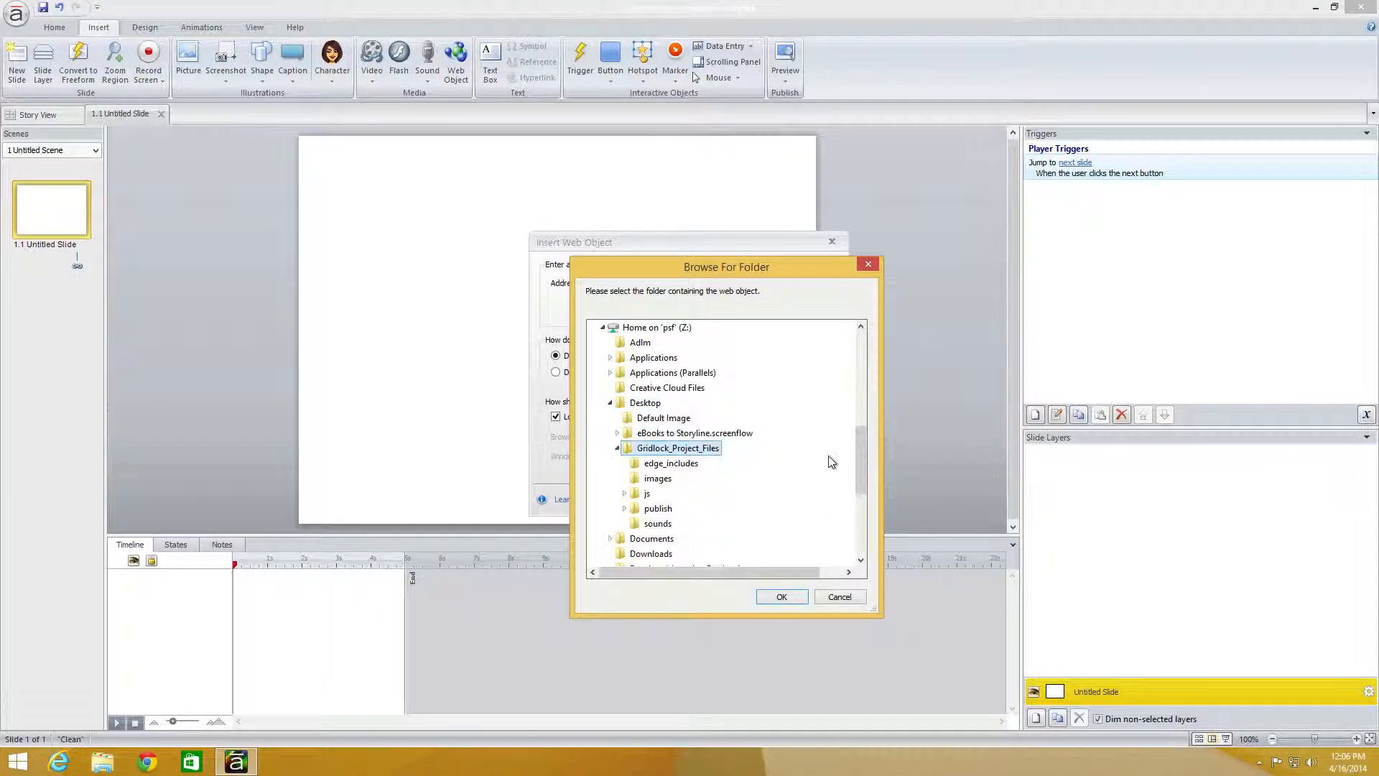
{"action": "scroll", "scroll_direction": "down", "scroll_amount": 3}
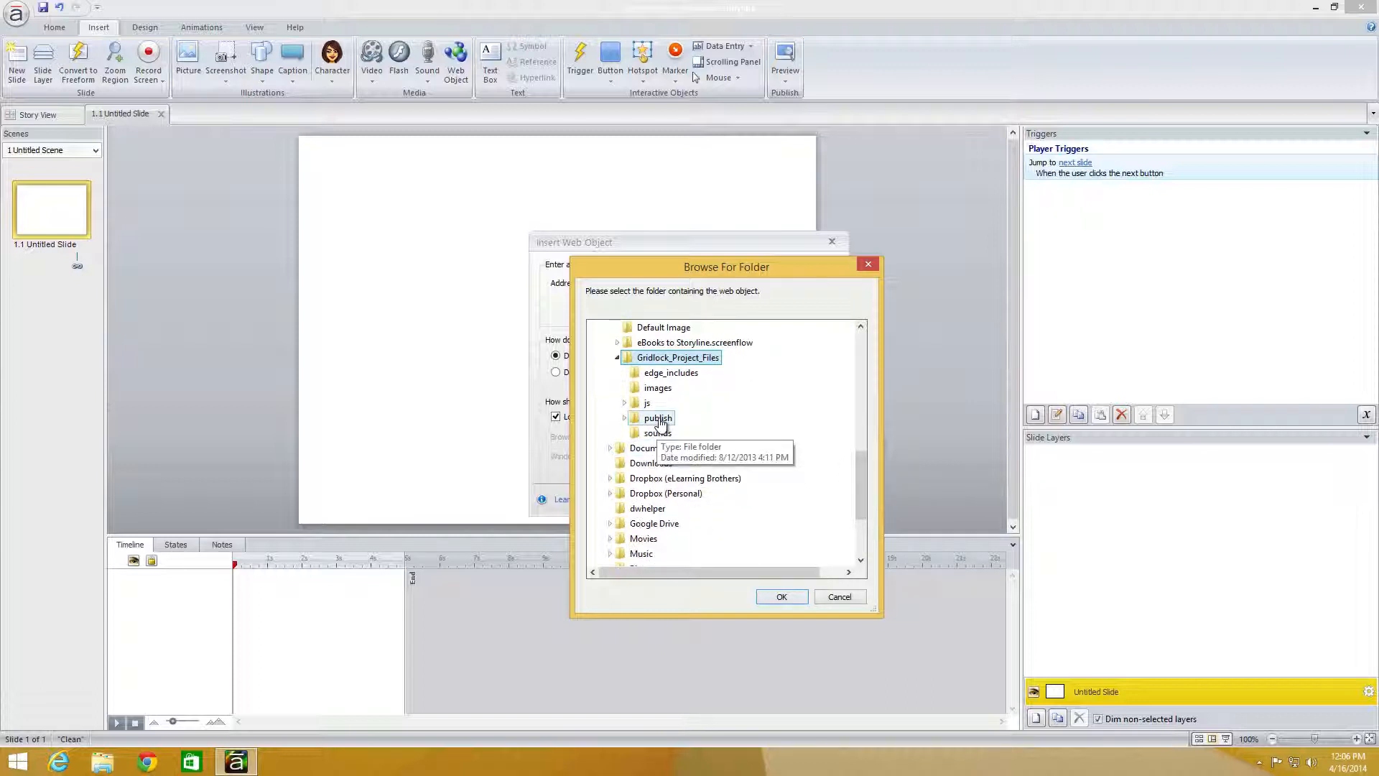
{"action": "left_click", "coordinate": [624, 418]}
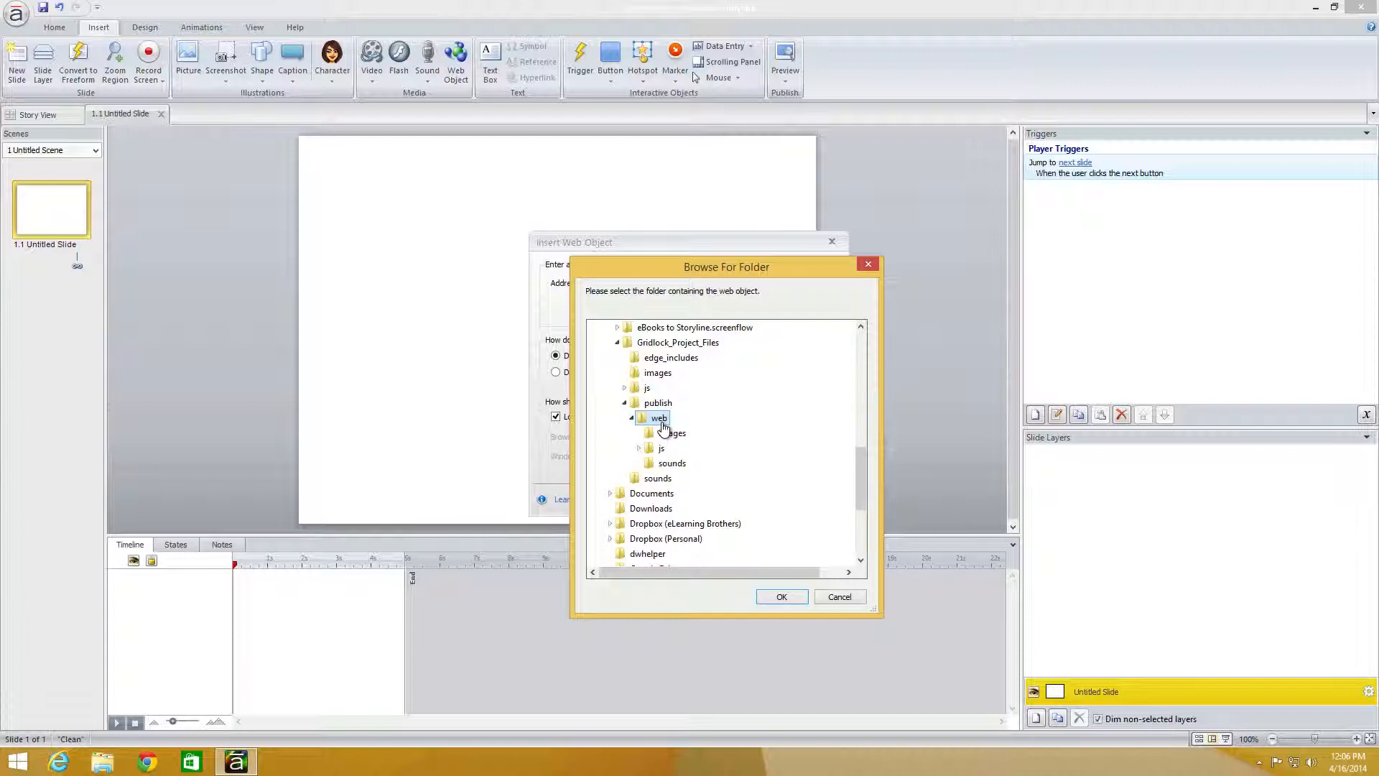
{"action": "left_click", "coordinate": [779, 596]}
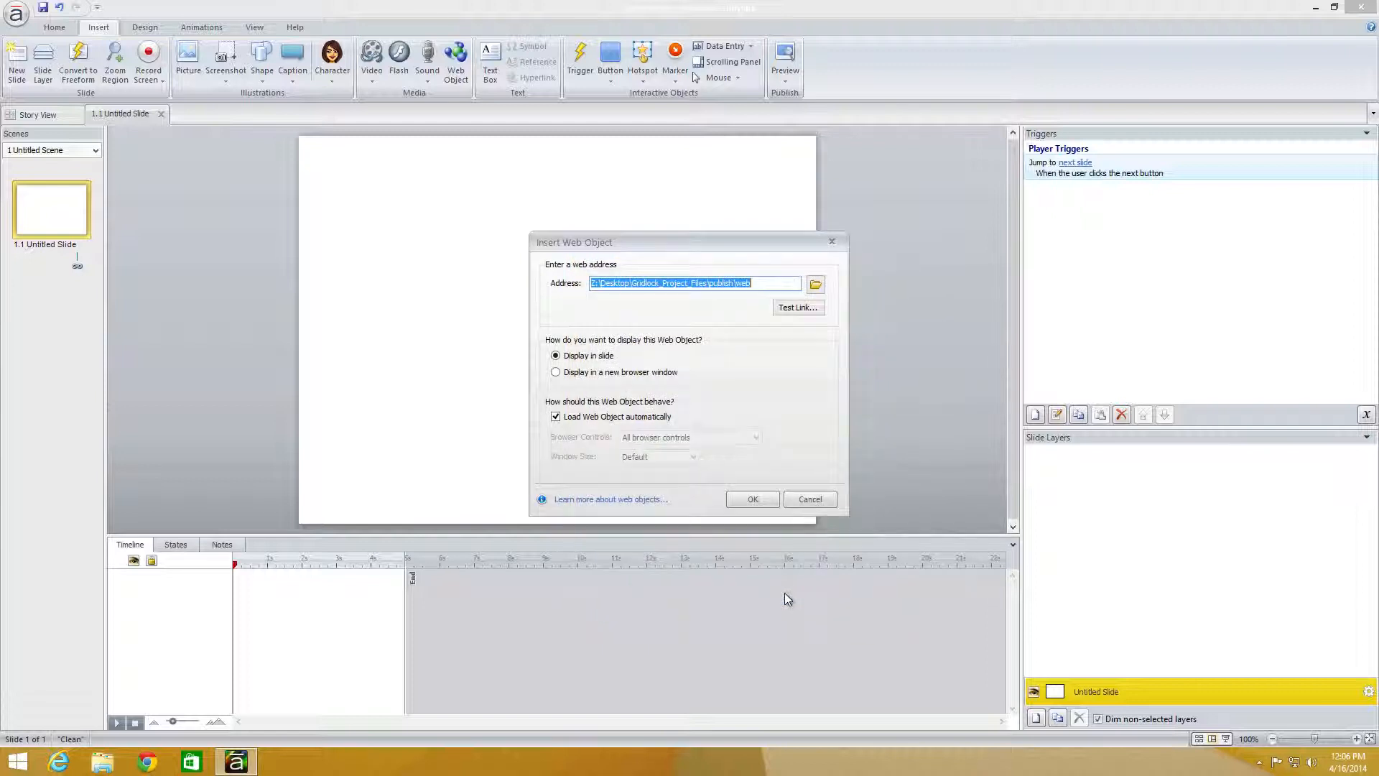
{"action": "mouse_move", "coordinate": [604, 343]}
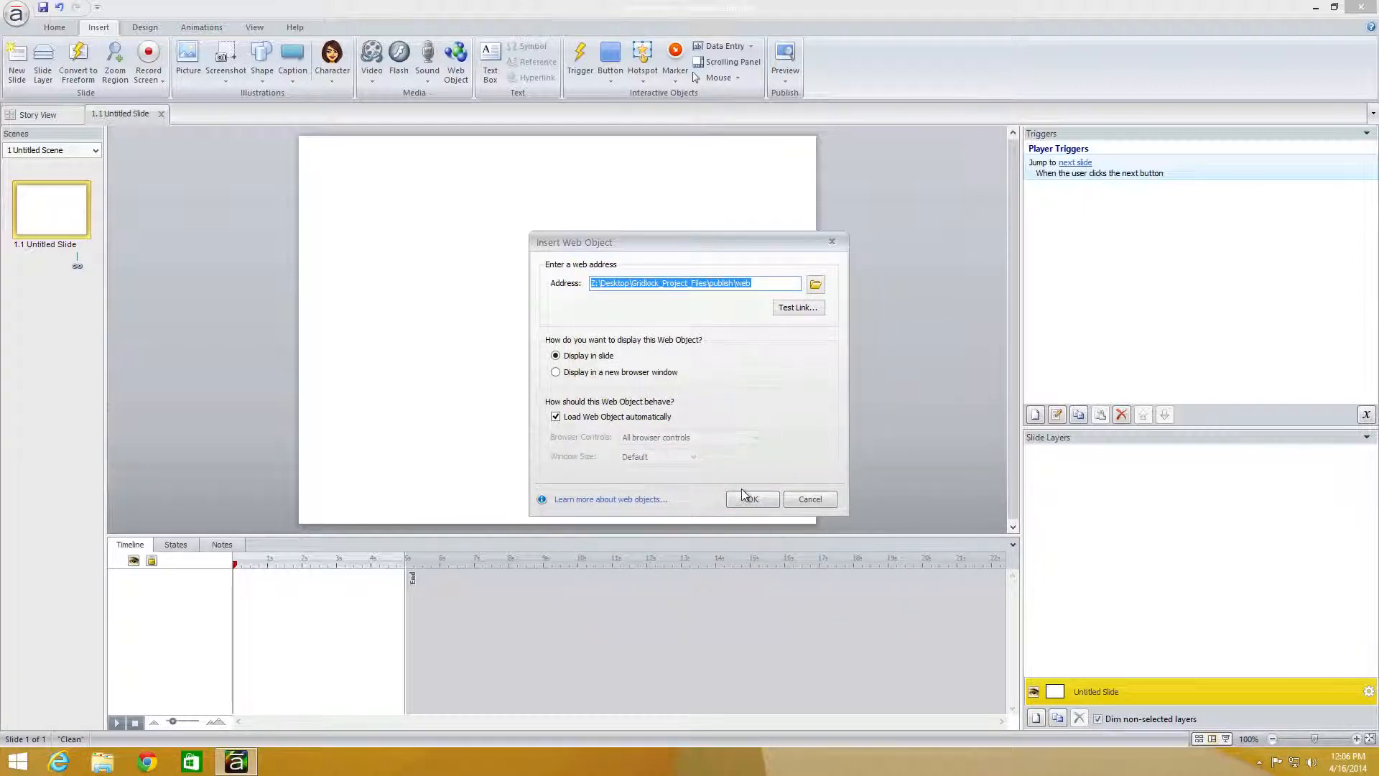
{"action": "left_click", "coordinate": [749, 498]}
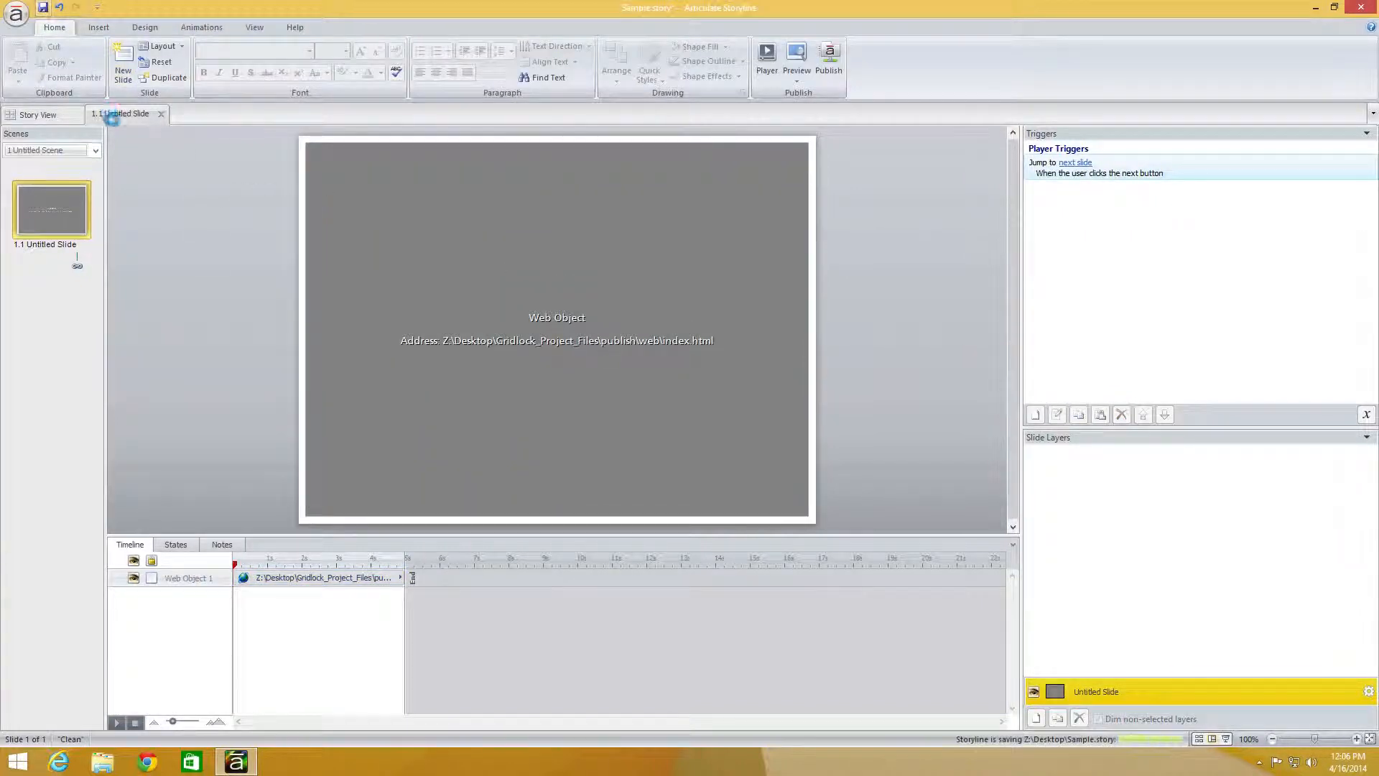
Publish the course with the Web settings, producing the Sample output folder with story.html.
{"action": "left_click", "coordinate": [1097, 718]}
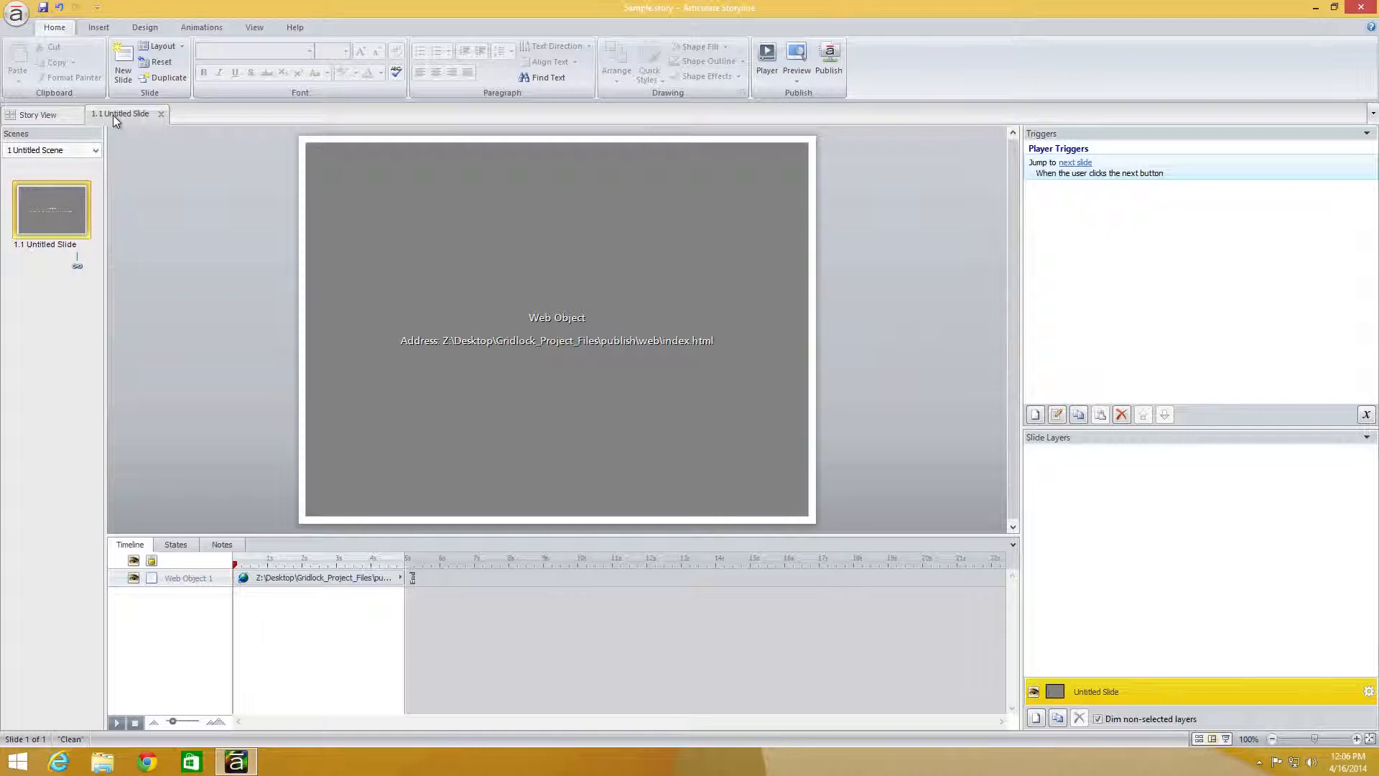
{"action": "mouse_move", "coordinate": [827, 66]}
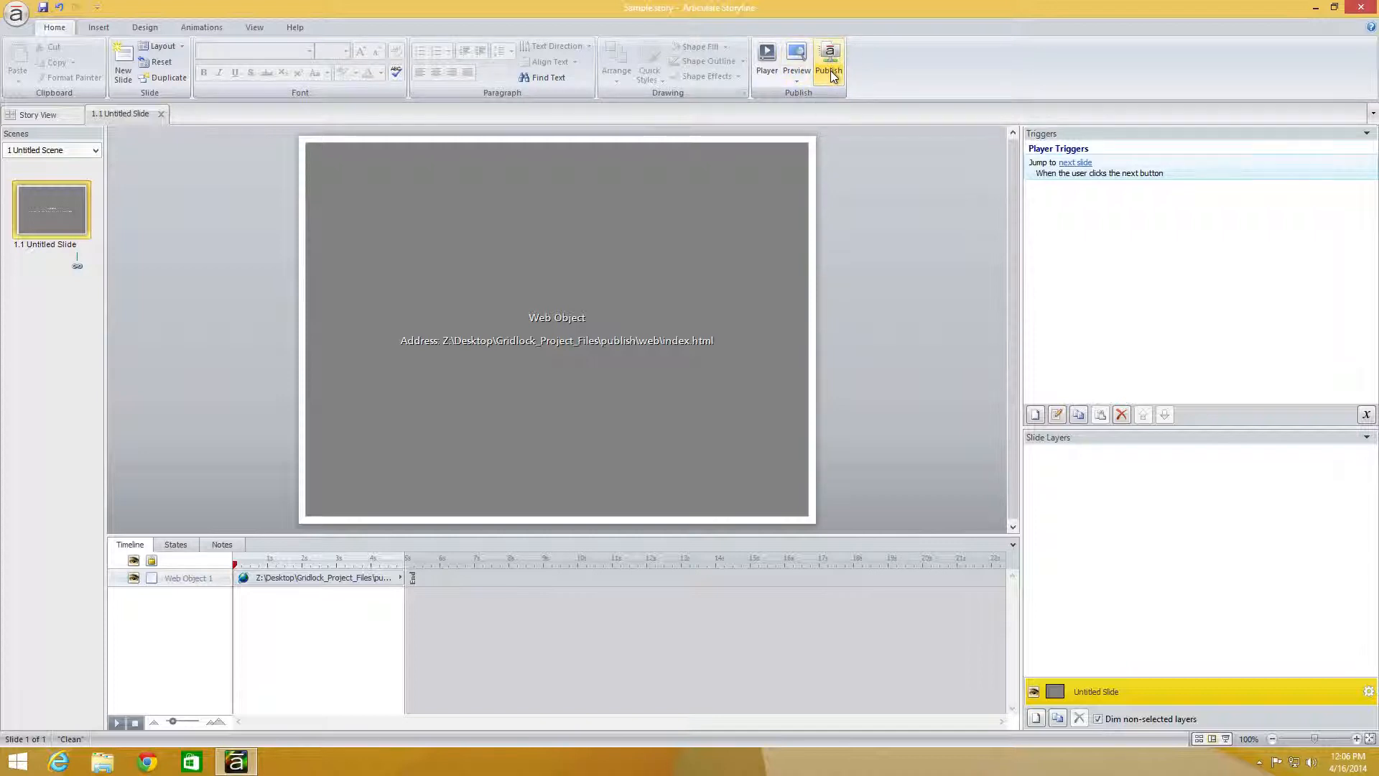
{"action": "left_click", "coordinate": [827, 62]}
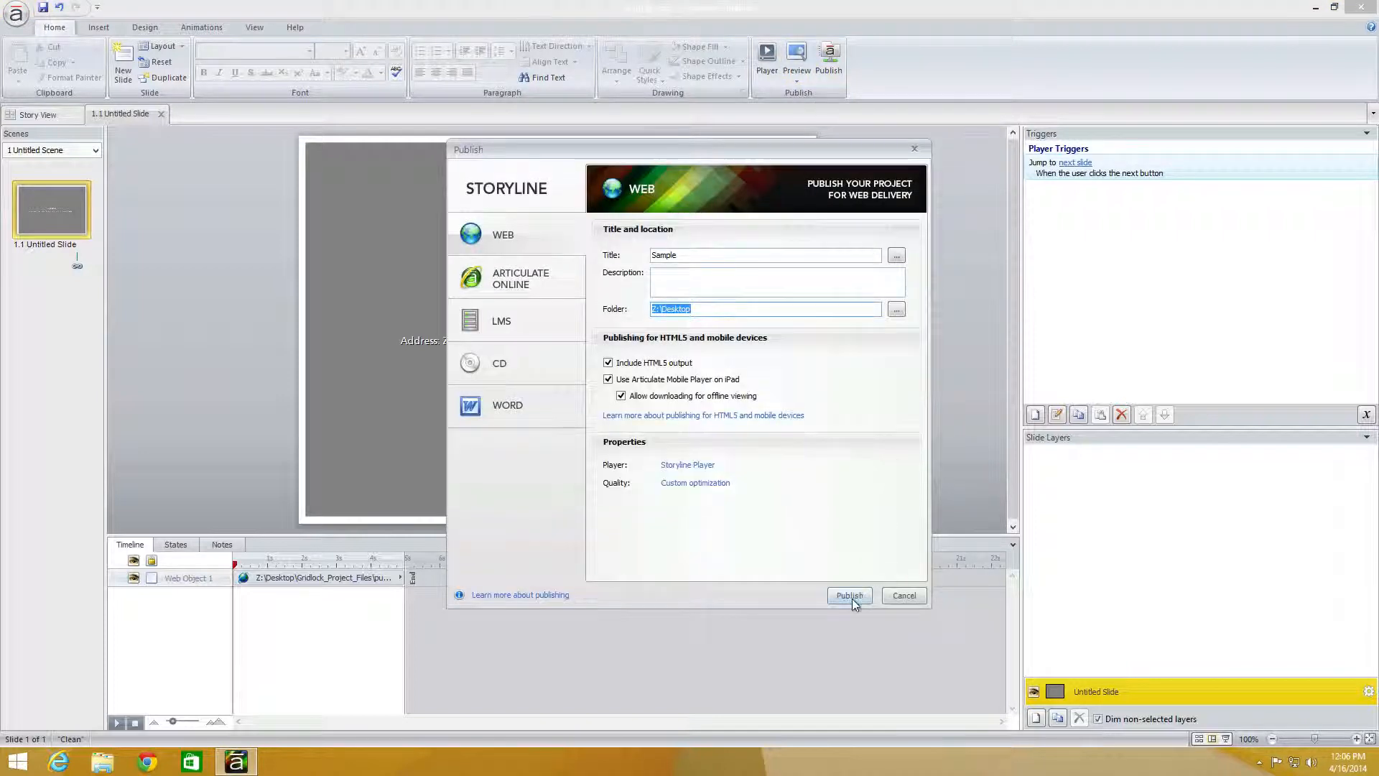
{"action": "left_click", "coordinate": [848, 594]}
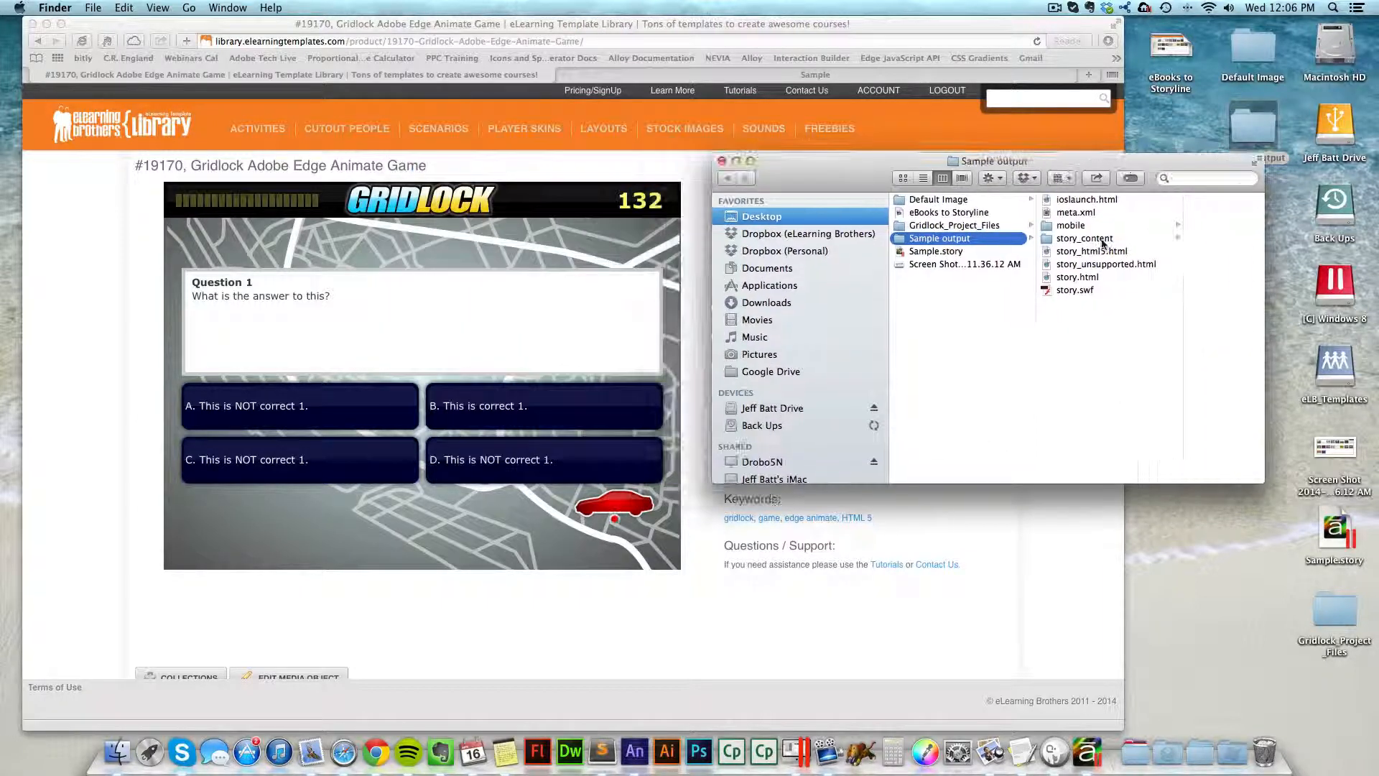
Play story.html in Safari, answer Question 1 with B and continue so the car advances.
{"action": "double_click", "coordinate": [1077, 277]}
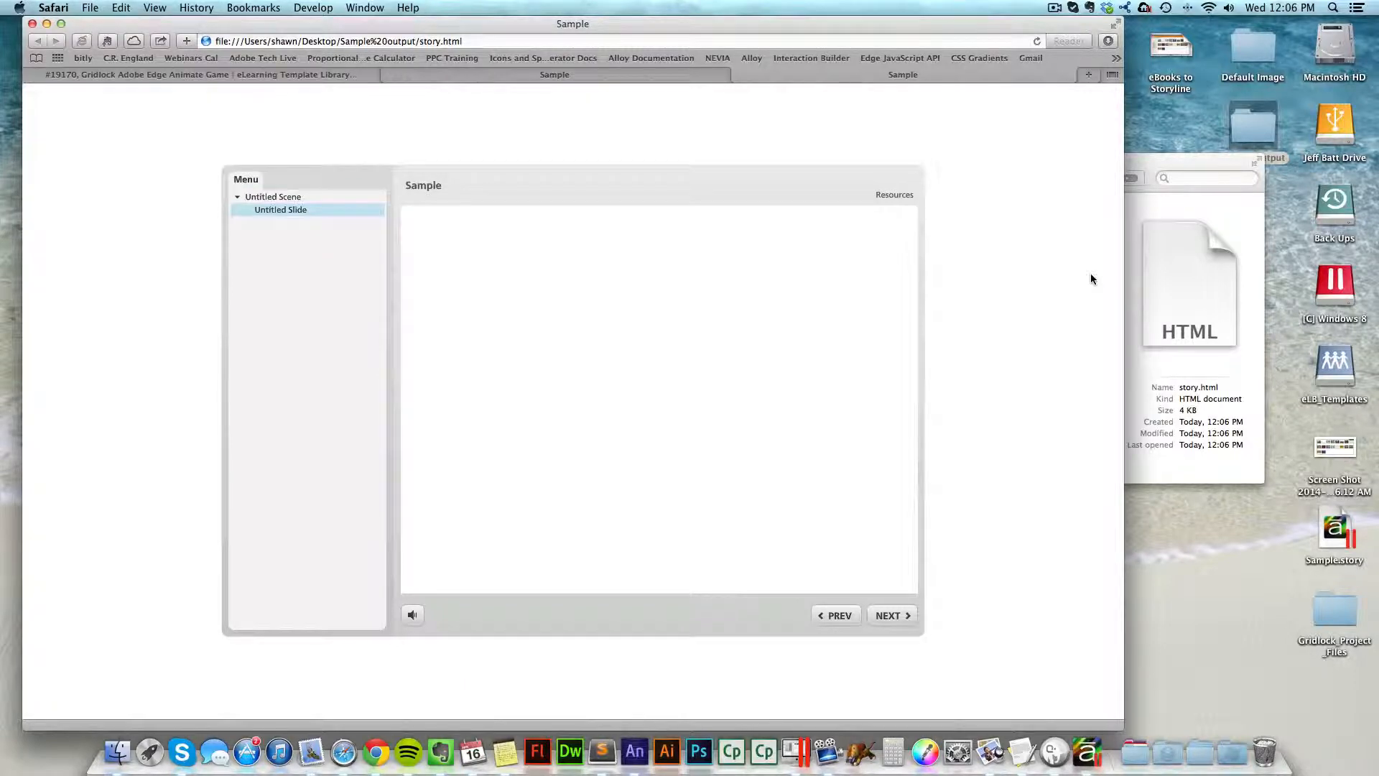
{"action": "mouse_move", "coordinate": [681, 88]}
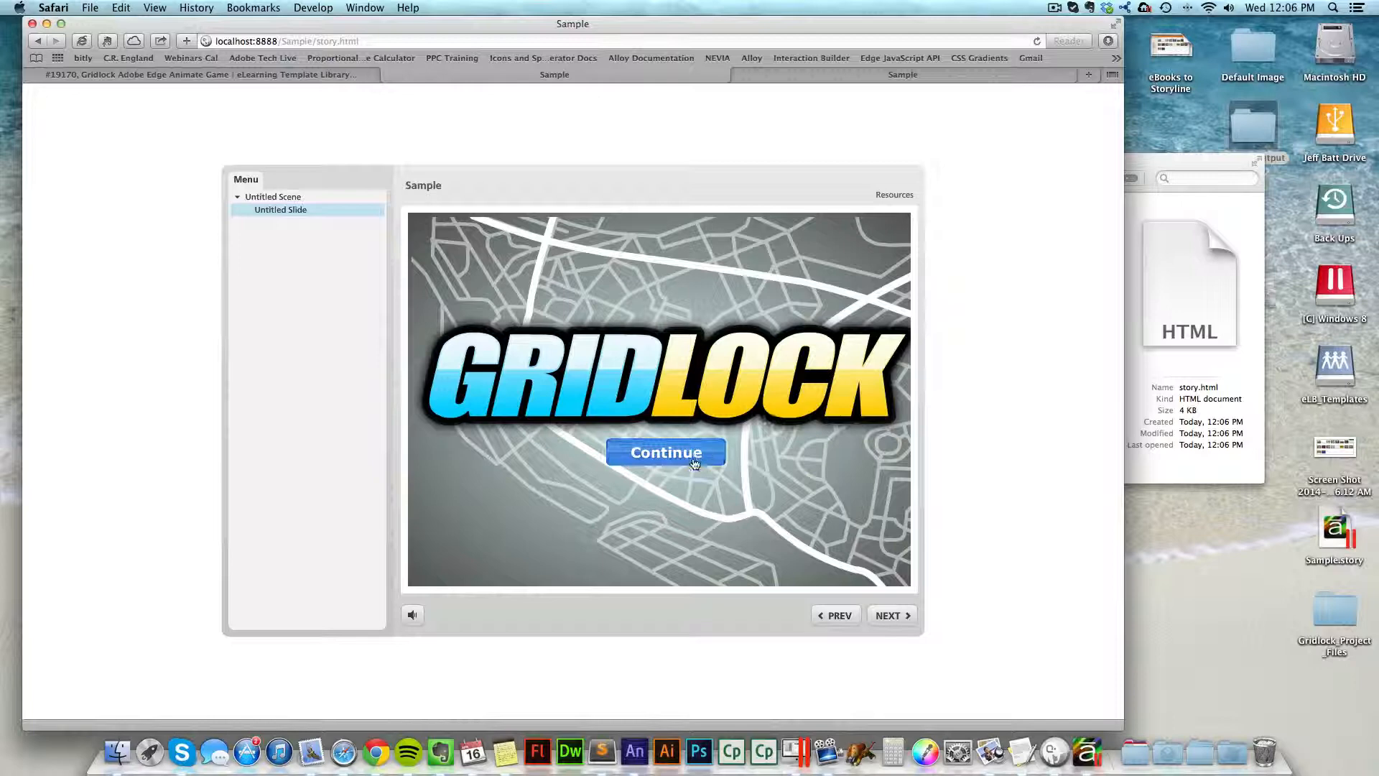
{"action": "left_click", "coordinate": [665, 452]}
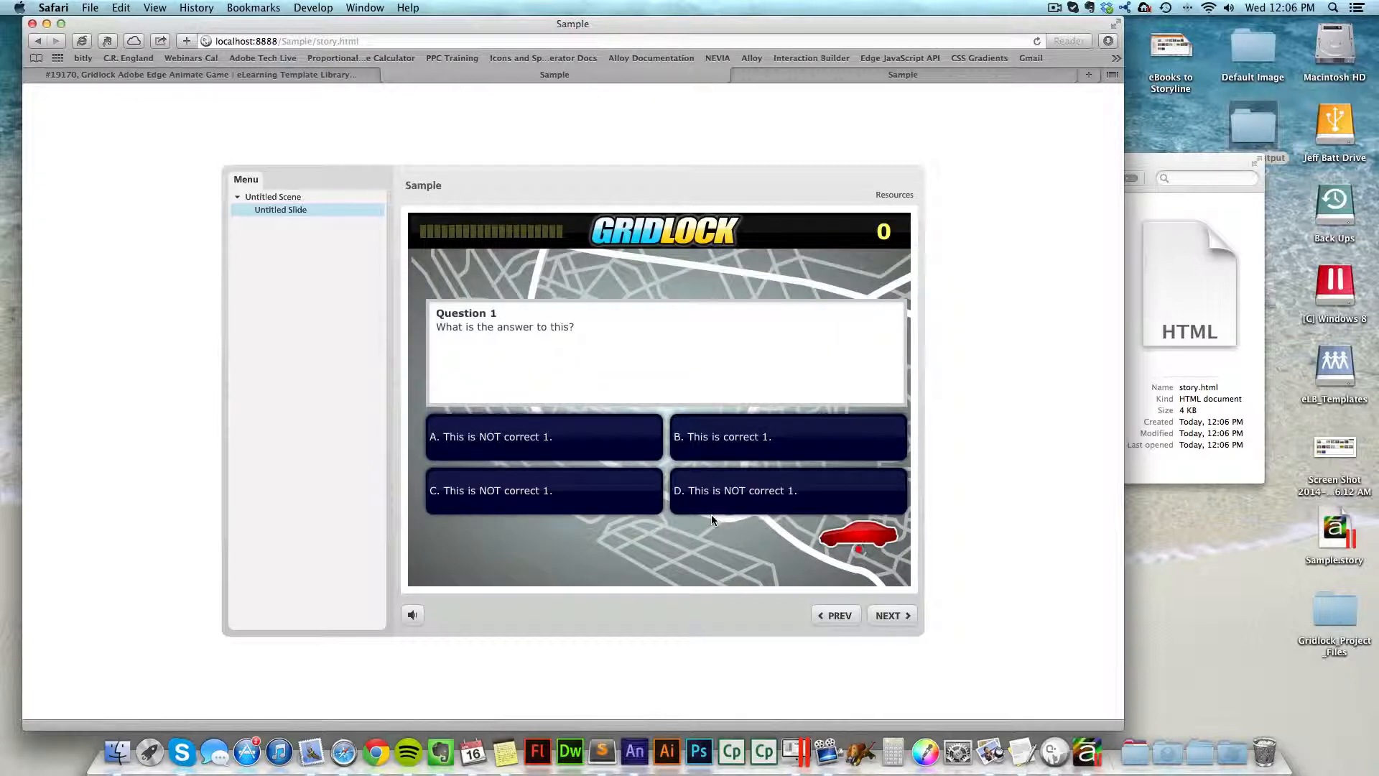
{"action": "left_click", "coordinate": [785, 437]}
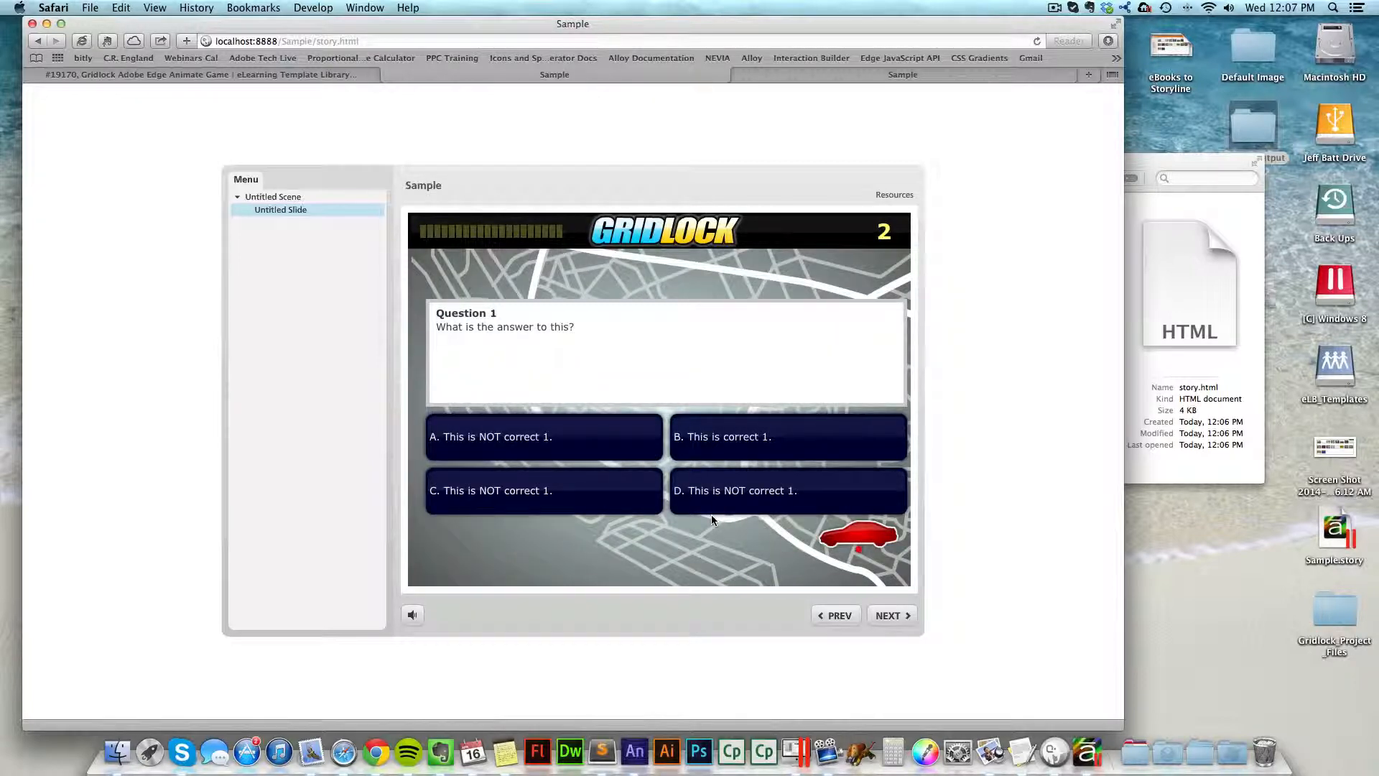
{"action": "left_click", "coordinate": [786, 436]}
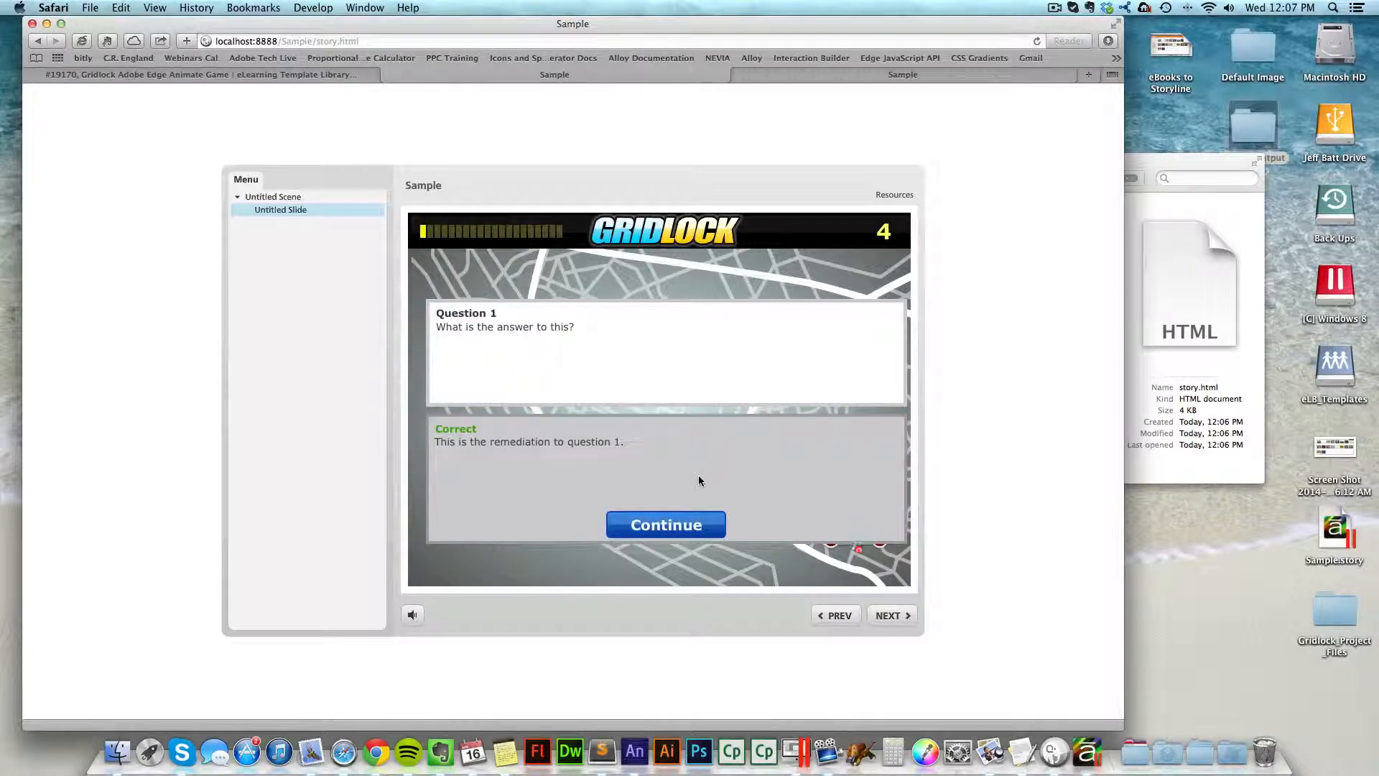
{"action": "left_click", "coordinate": [665, 524]}
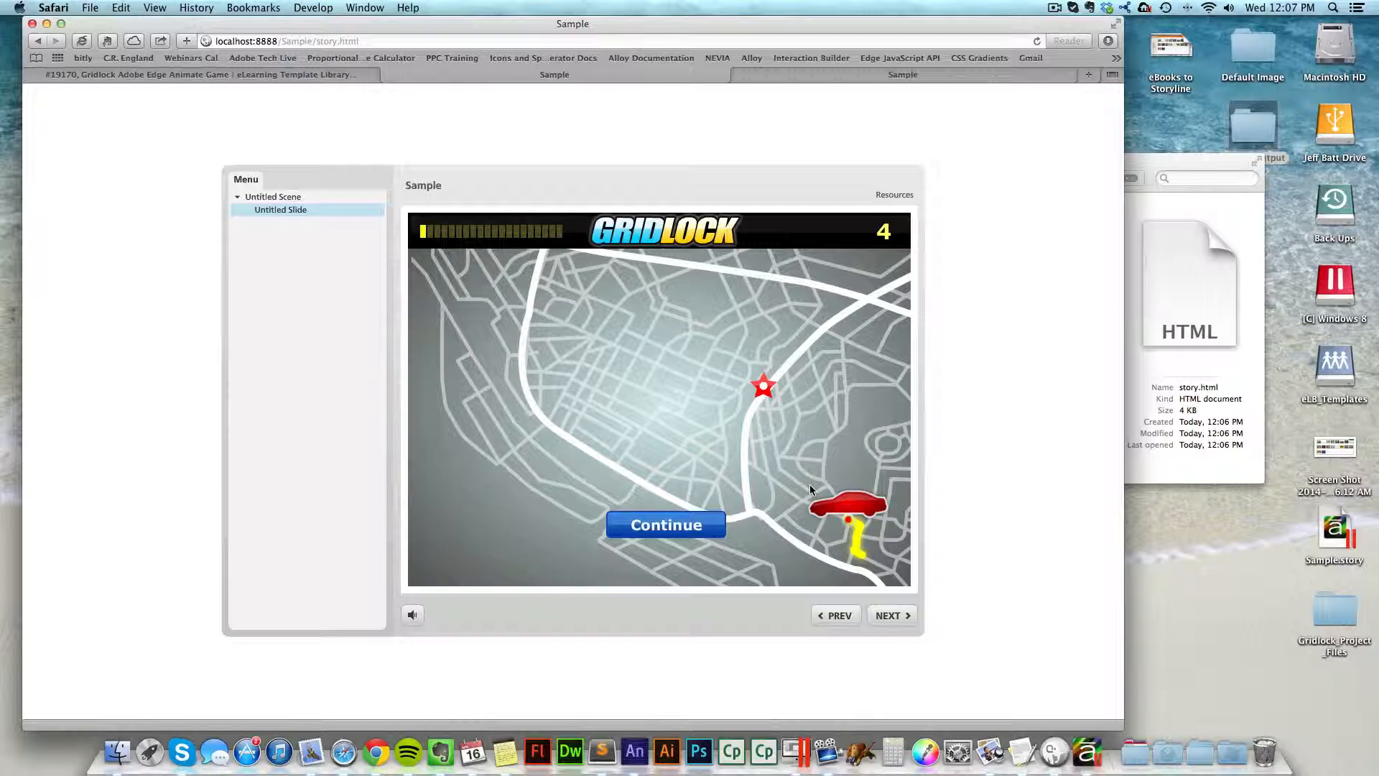
{"action": "mouse_move", "coordinate": [431, 275]}
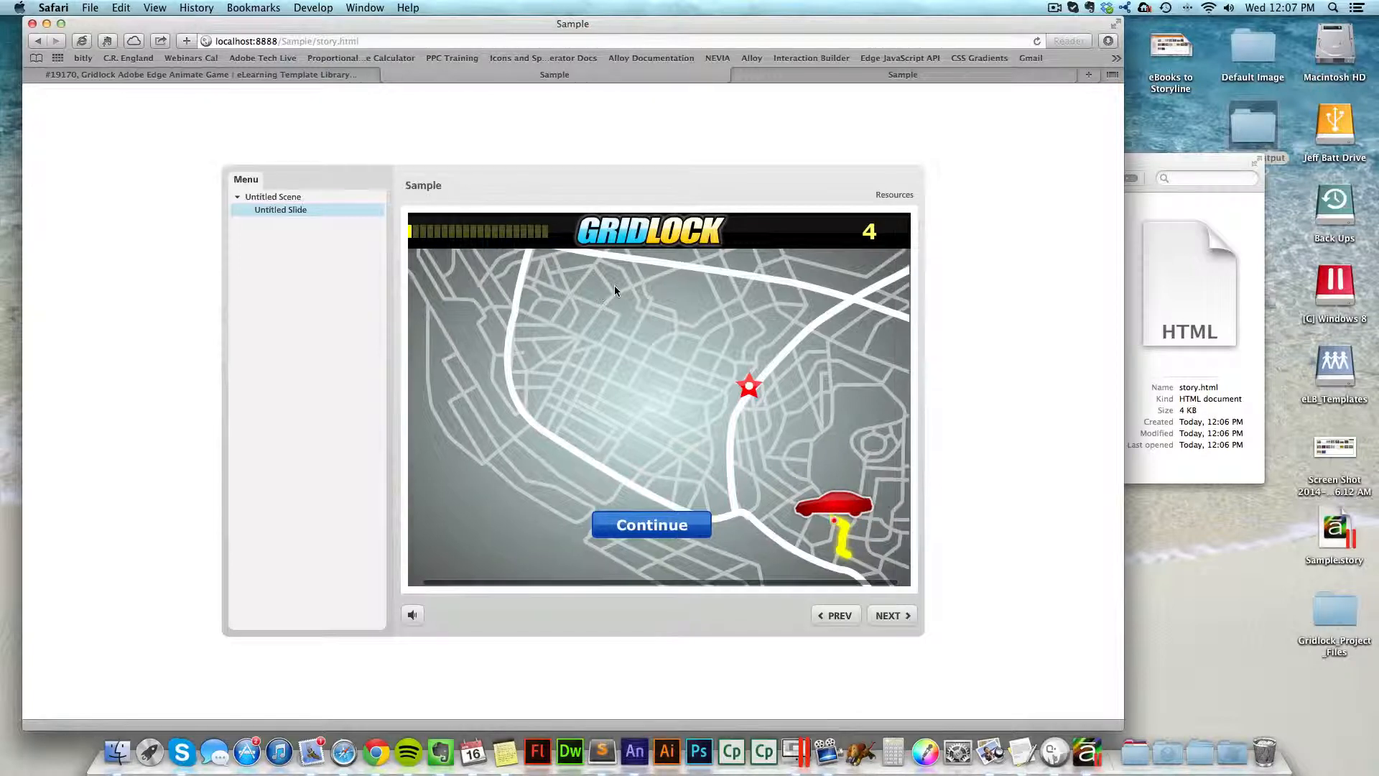
{"action": "mouse_move", "coordinate": [1043, 260]}
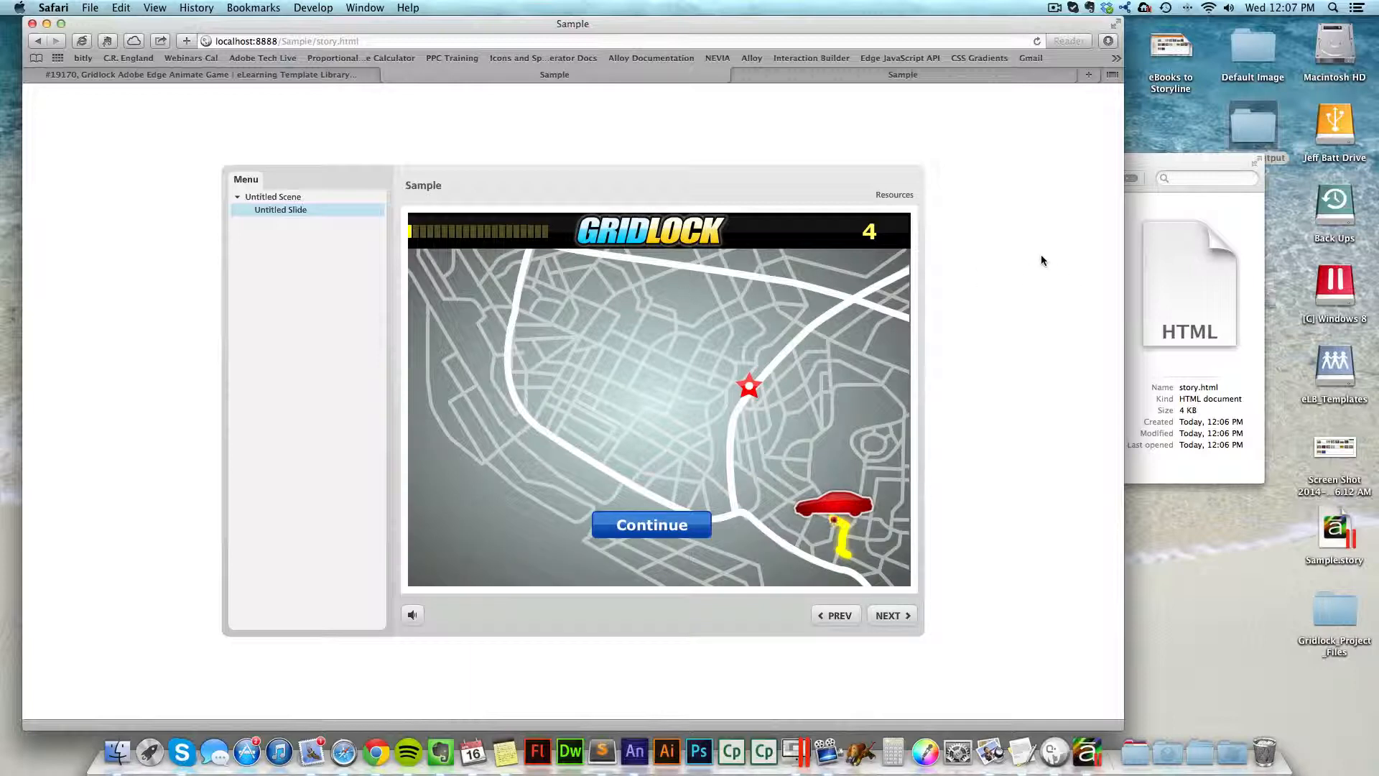